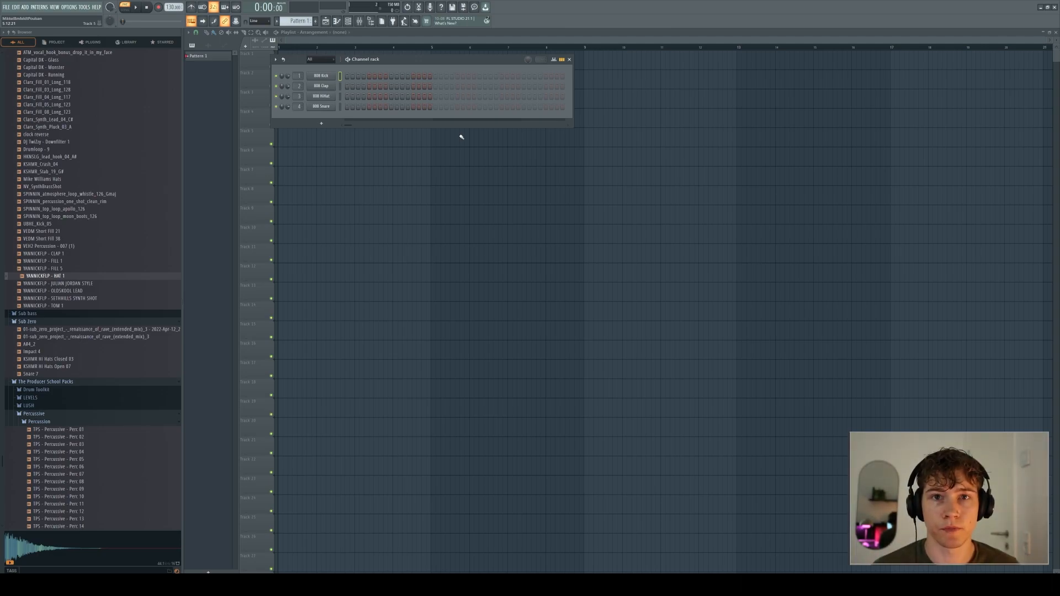
# - Add a Flex channel with the White Pluck preset to the channel rack
pyautogui.click(569, 59)
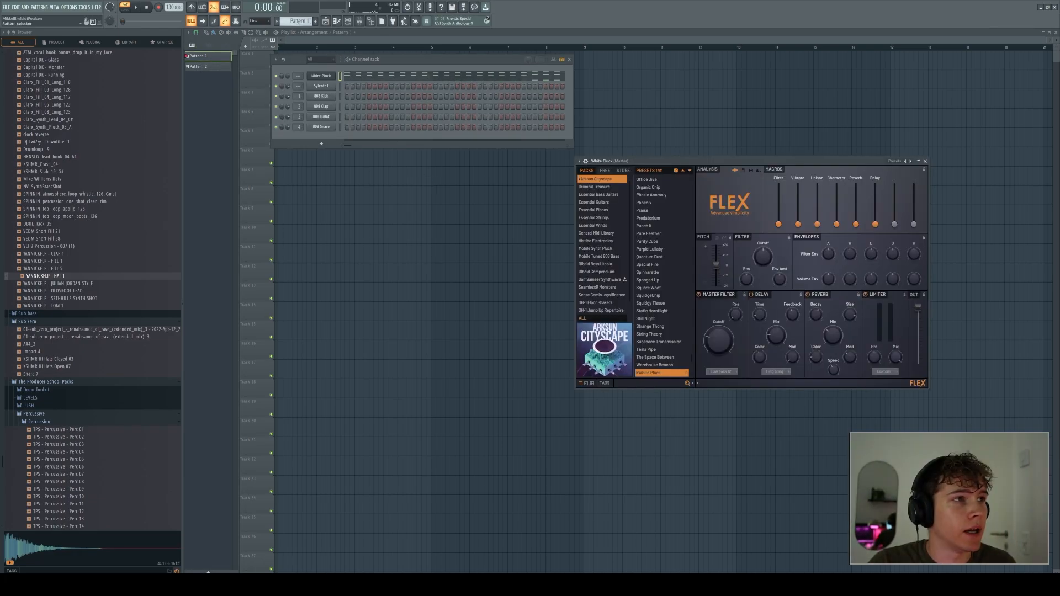
# - Create an automation clip for White Pluck's Master filter cutoff knob in Flex
pyautogui.click(198, 65)
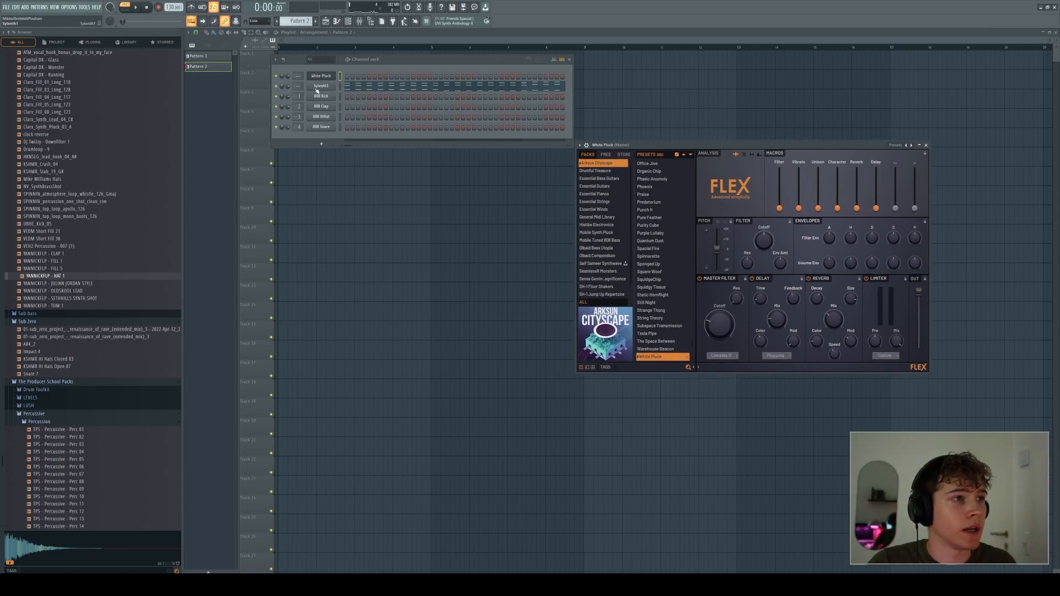
pyautogui.click(321, 86)
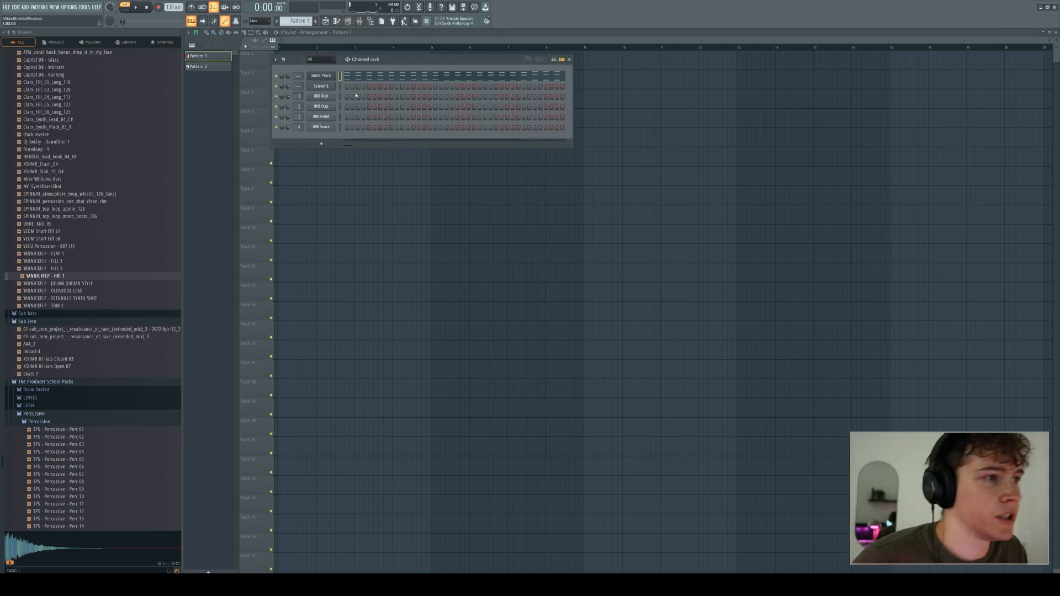
pyautogui.click(321, 75)
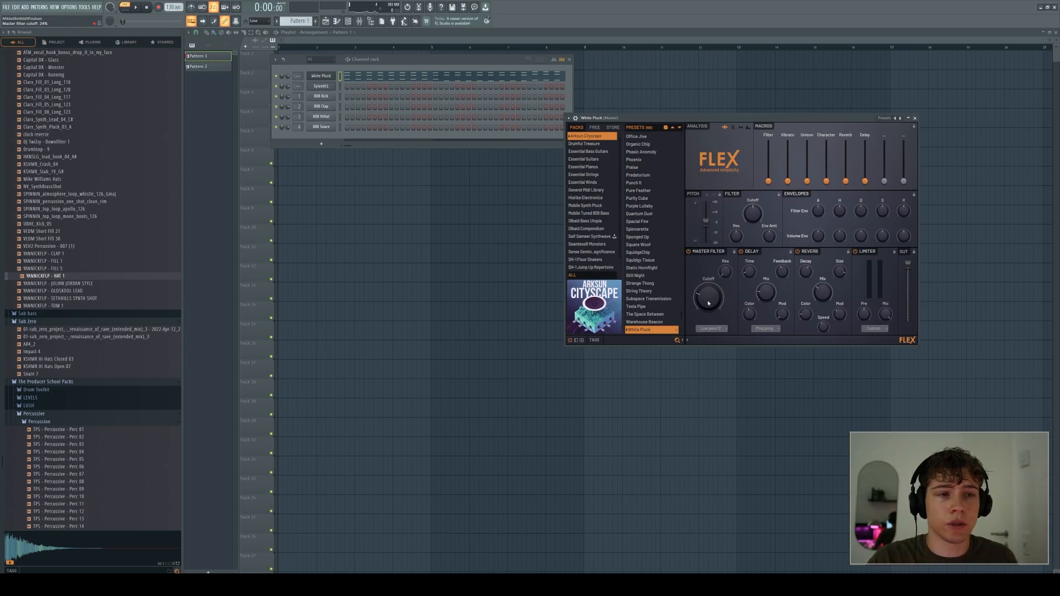
pyautogui.rightClick(709, 298)
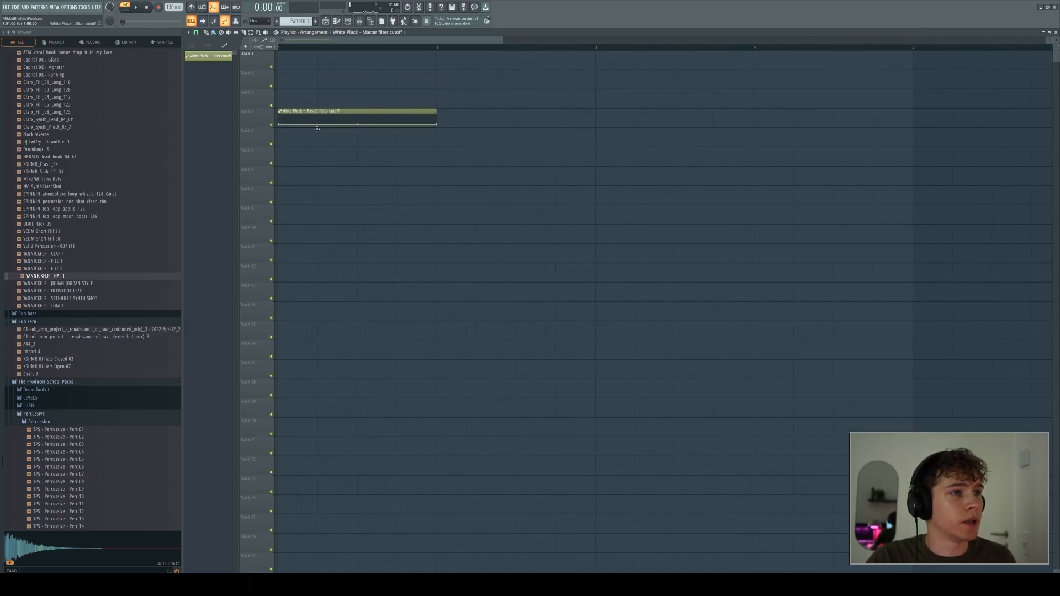
# - Move the cutoff clip onto its own track beneath Pattern 1 and preview the rising sweep
pyautogui.moveTo(357, 115); pyautogui.dragTo(356, 153)
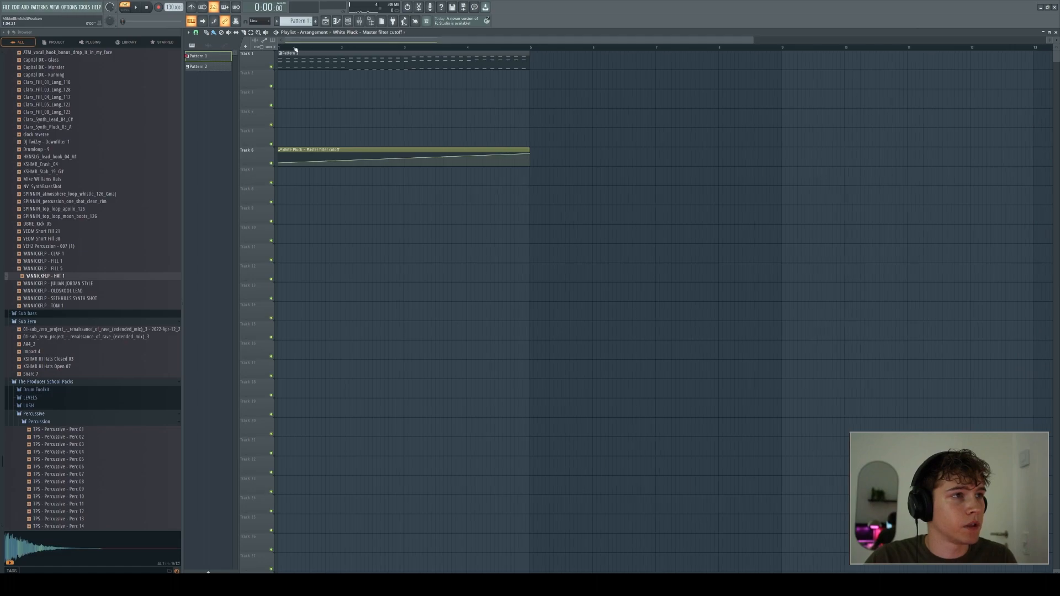
pyautogui.click(134, 7)
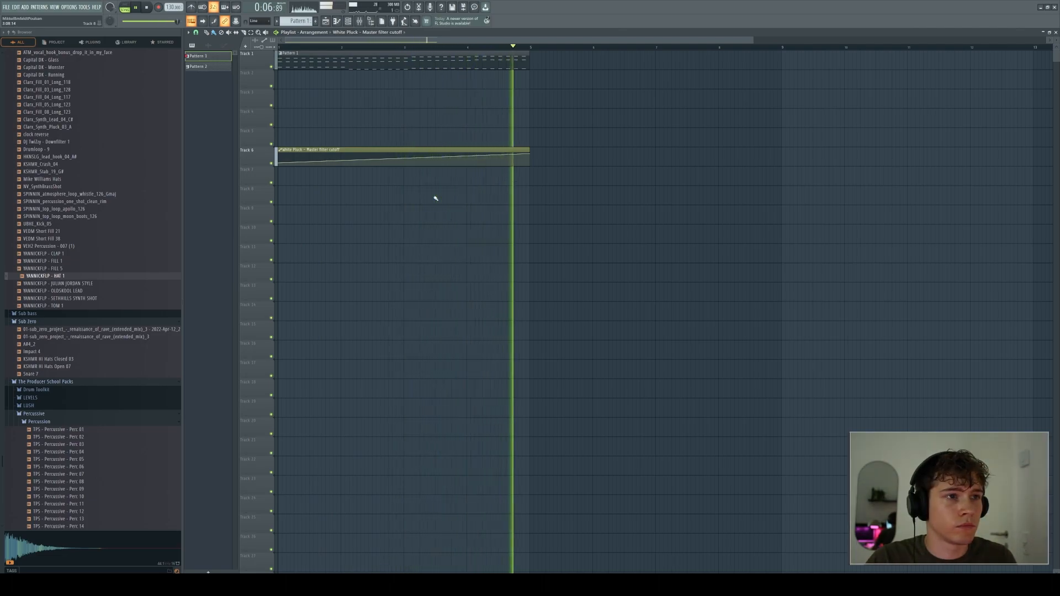
pyautogui.click(143, 8)
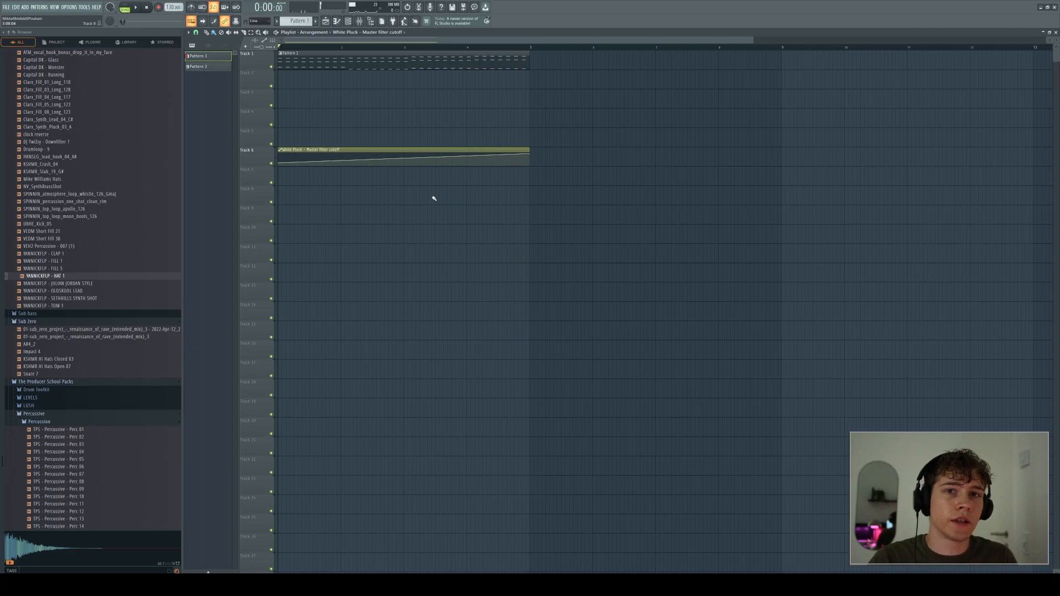
pyautogui.moveTo(428, 208)
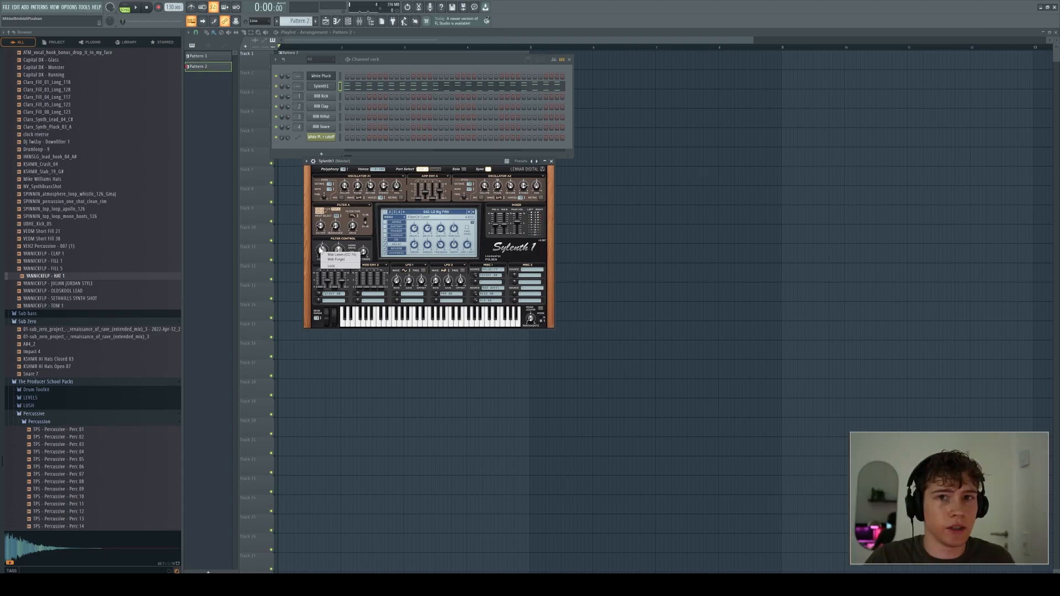
pyautogui.moveTo(337, 266)
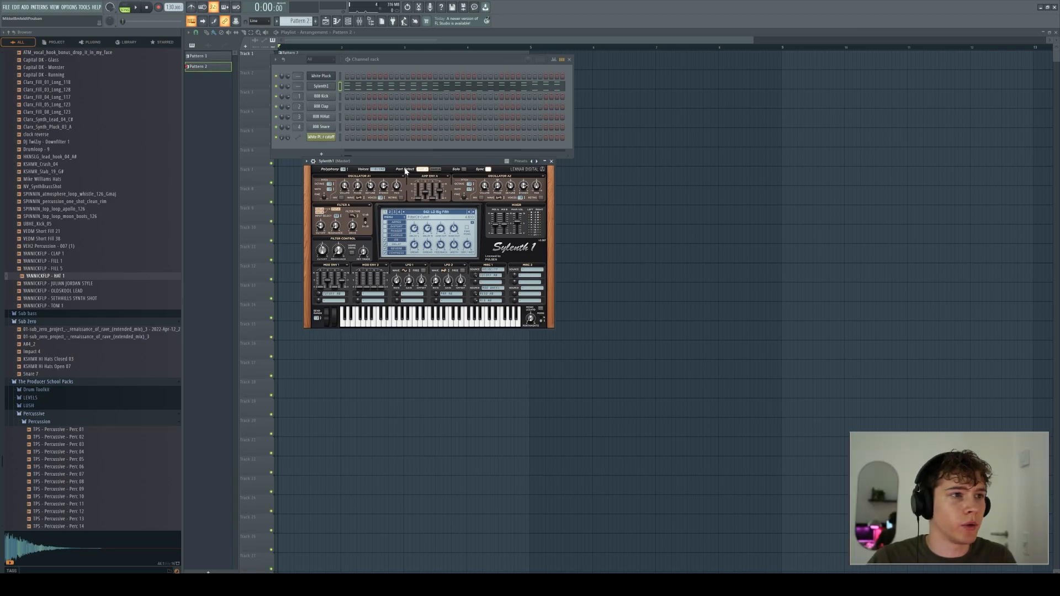
pyautogui.moveTo(322, 255)
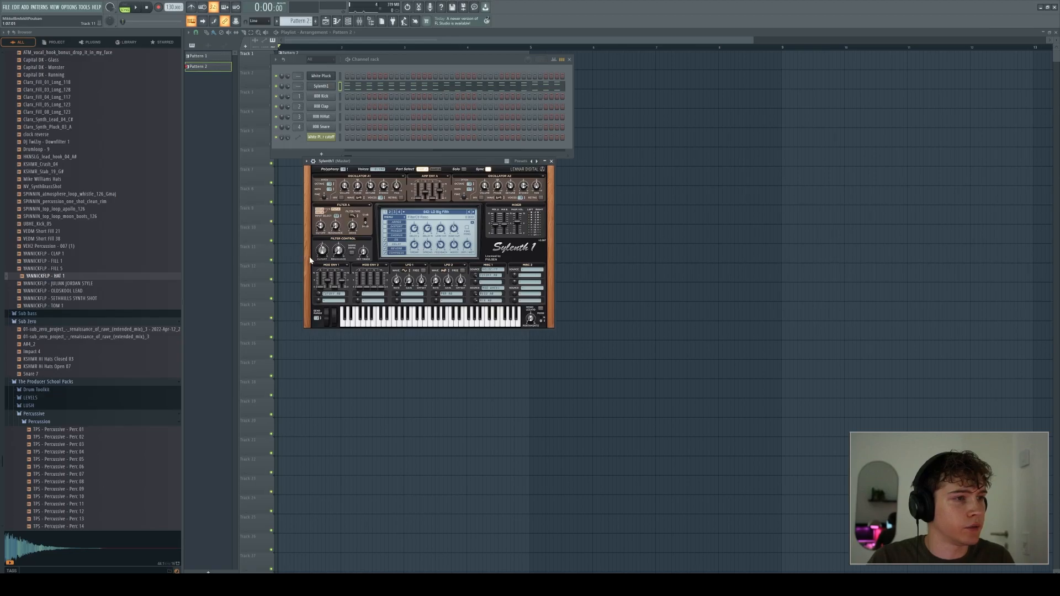
pyautogui.moveTo(286, 200)
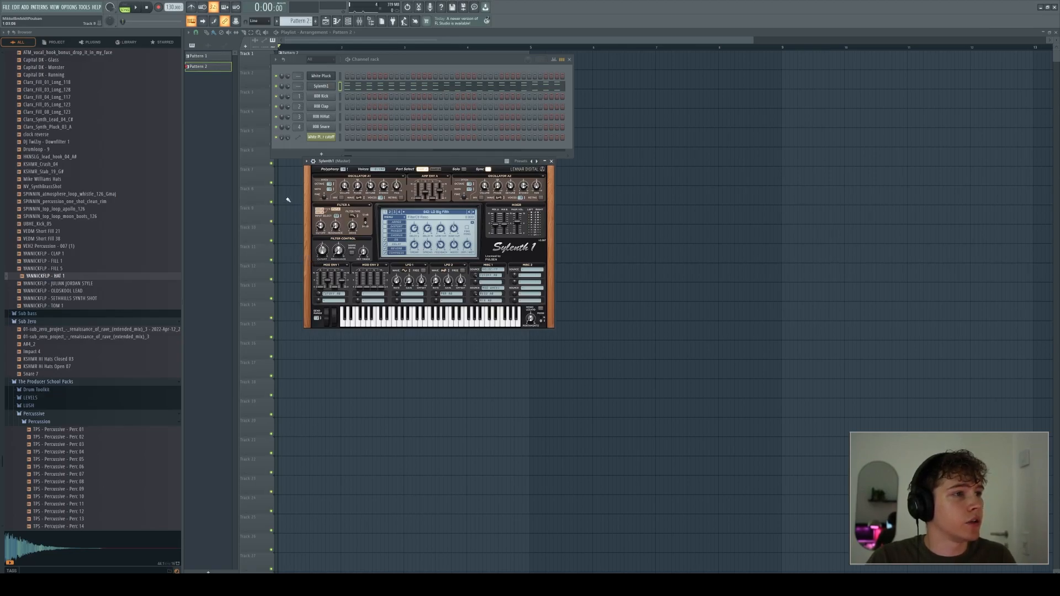
# - Create an automation clip for Sylenth1's last-tweaked filter cutoff via Tools > Last tweaked
pyautogui.click(83, 6)
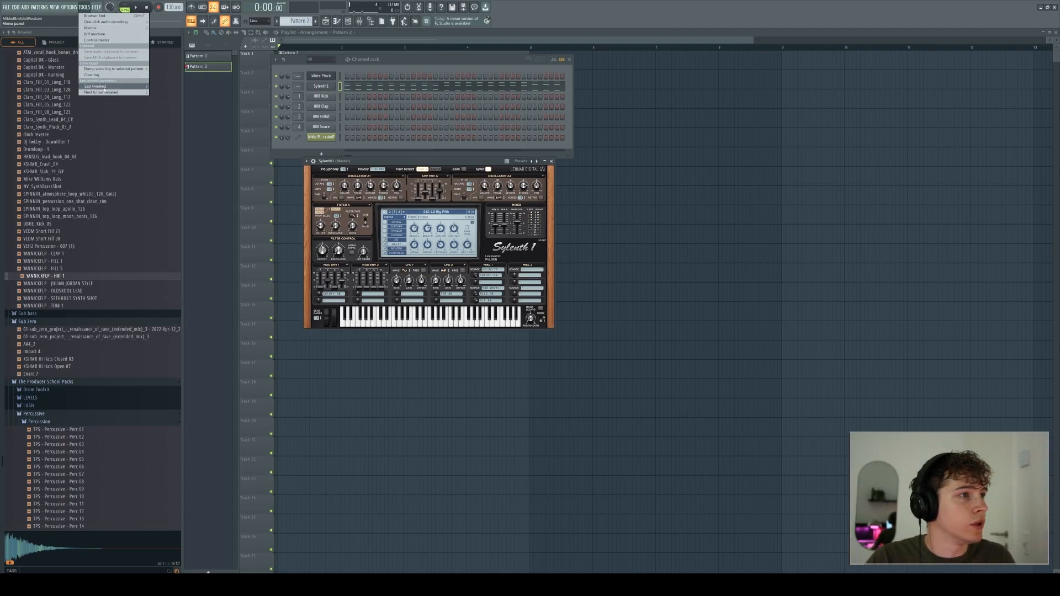
pyautogui.click(95, 86)
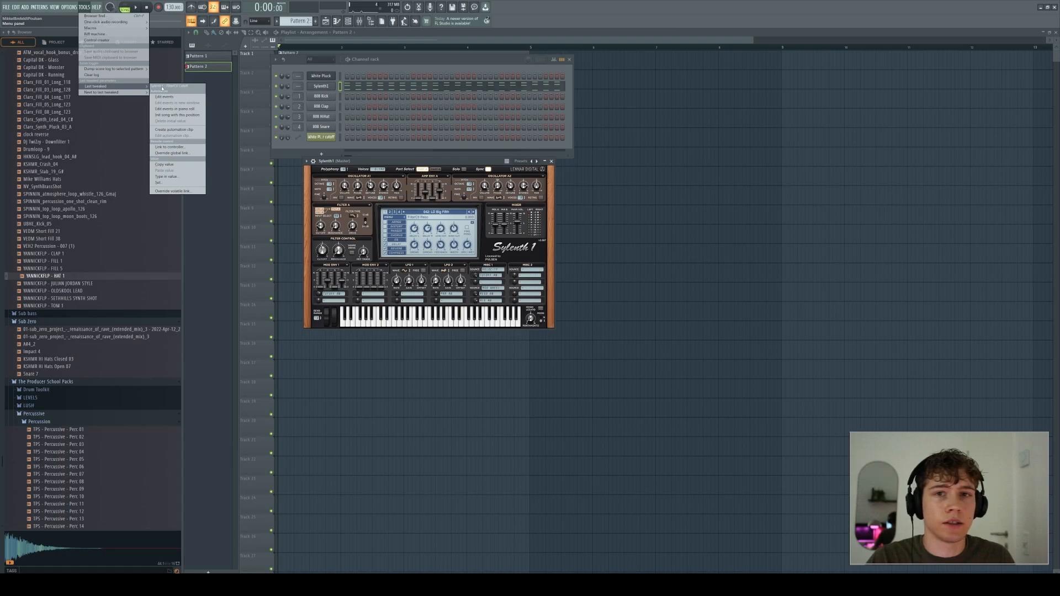
pyautogui.moveTo(165, 88)
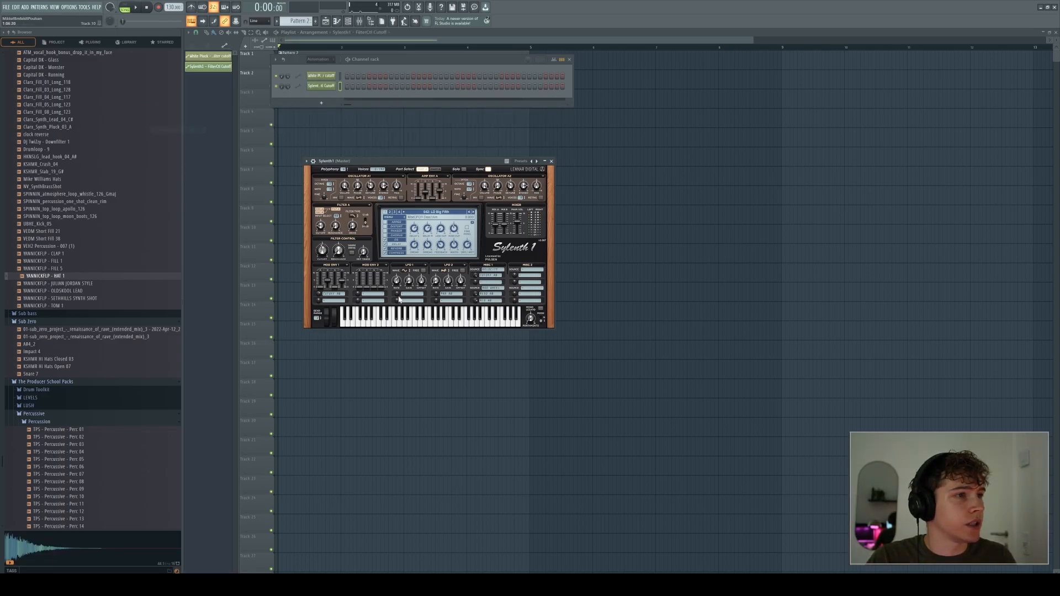
pyautogui.click(550, 162)
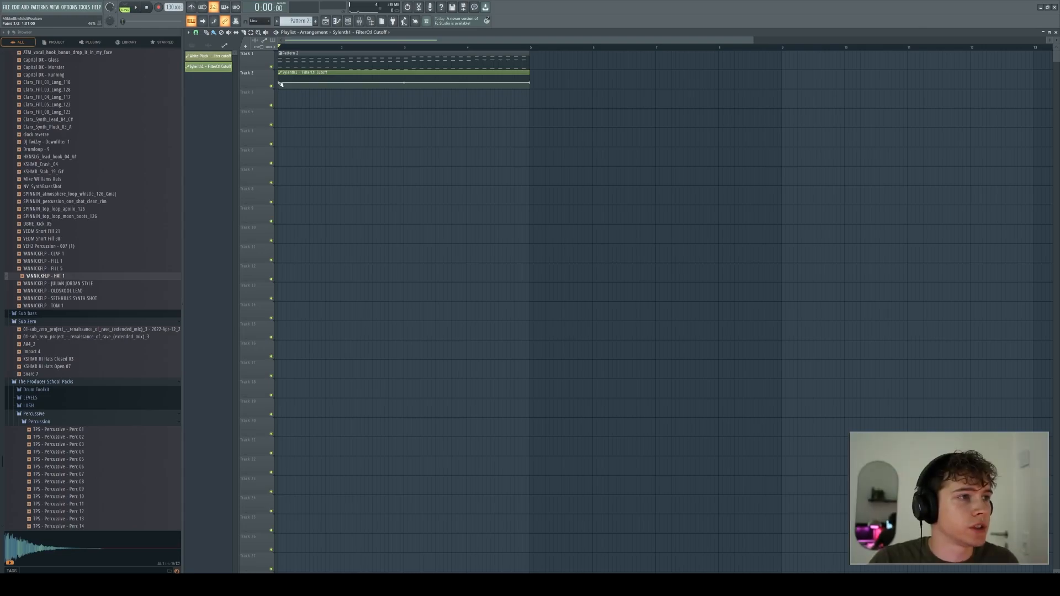
# - Preview the Sylenth1 cutoff sweep playing across Pattern 2
pyautogui.click(134, 7)
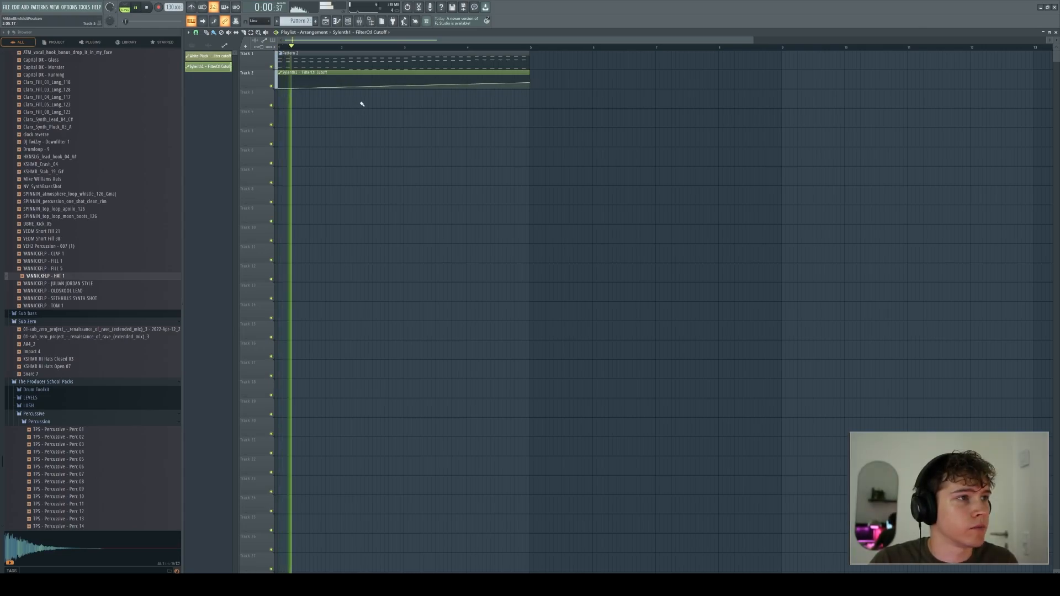
pyautogui.click(358, 46)
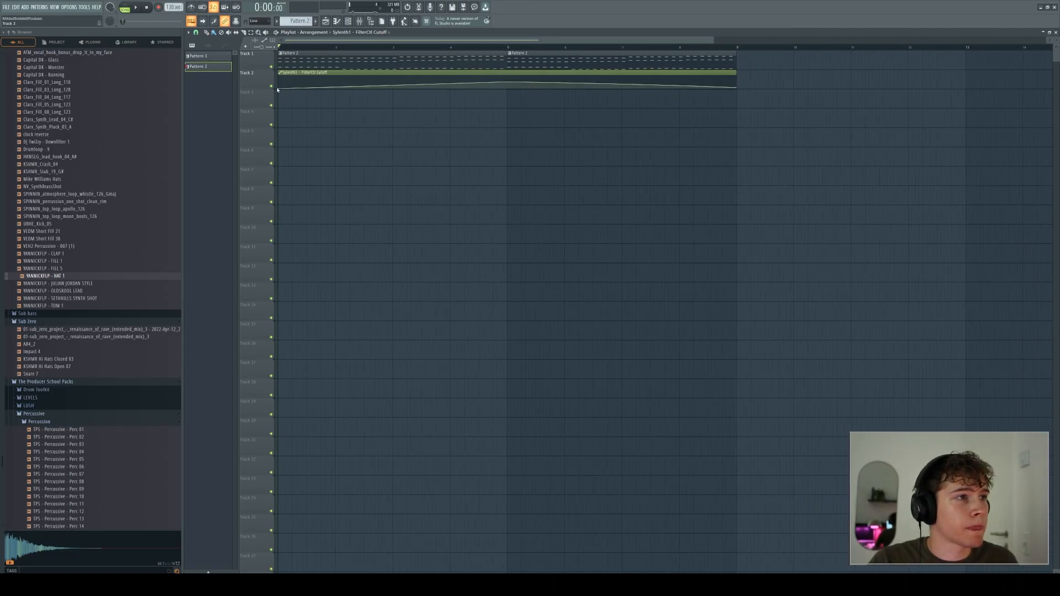
# - Set the first cutoff point to .5 and arch the clip to a midway peak that falls back
pyautogui.rightClick(279, 92)
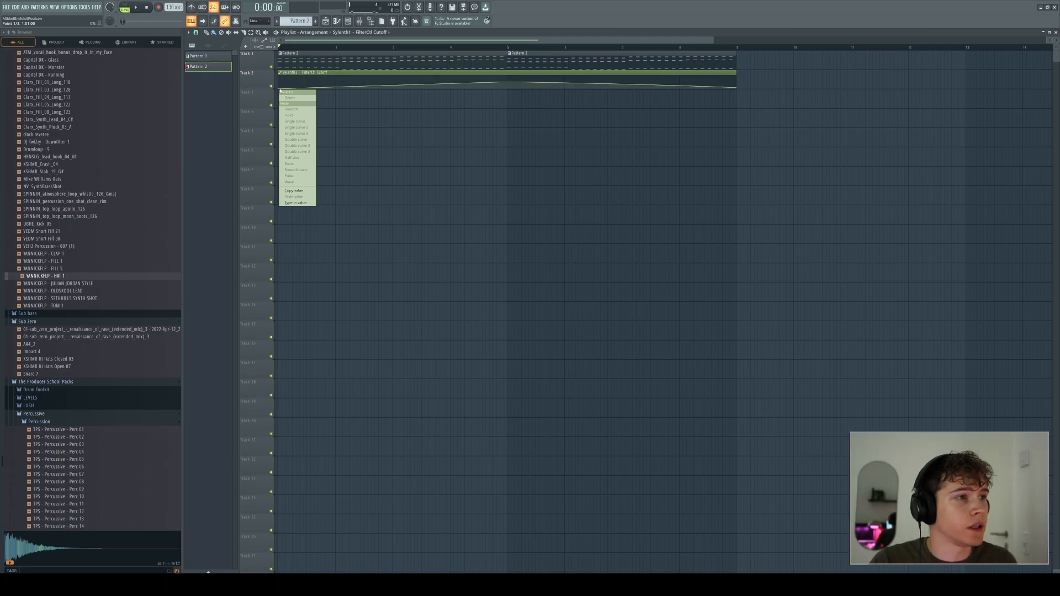
pyautogui.moveTo(291, 83)
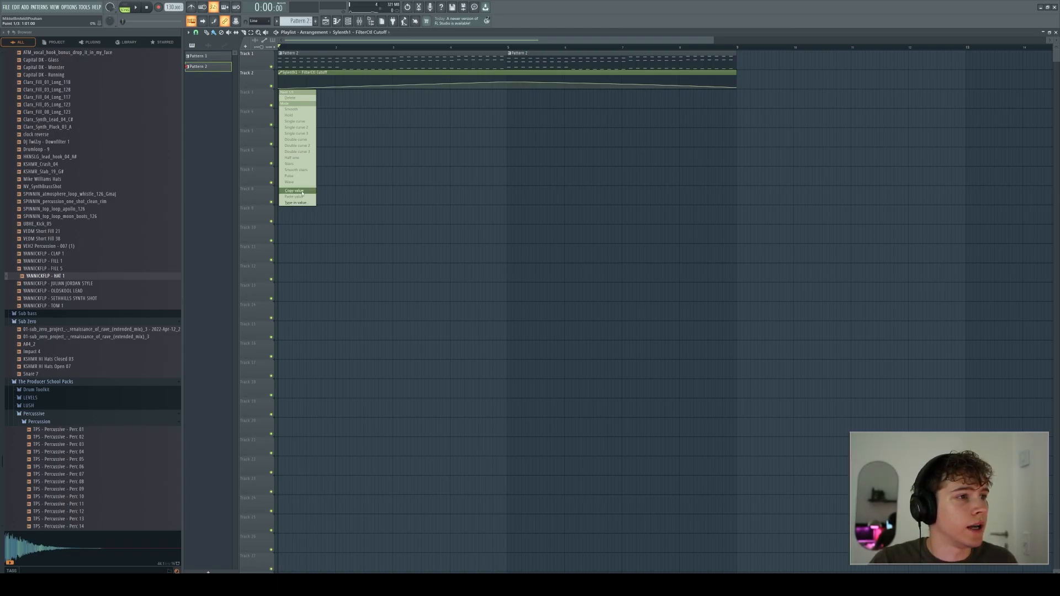
pyautogui.click(296, 202)
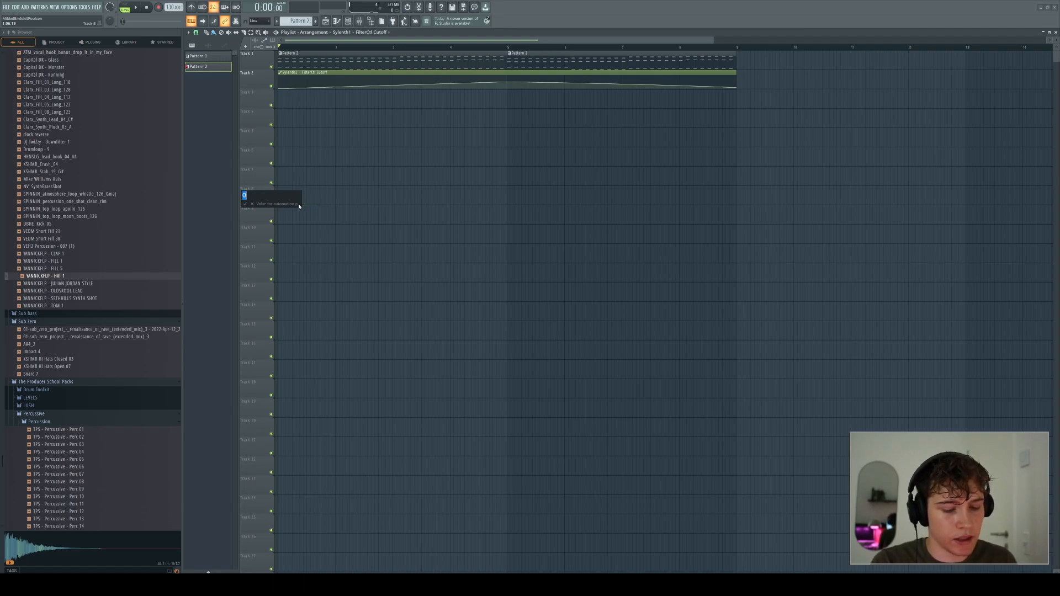
pyautogui.write('.5')
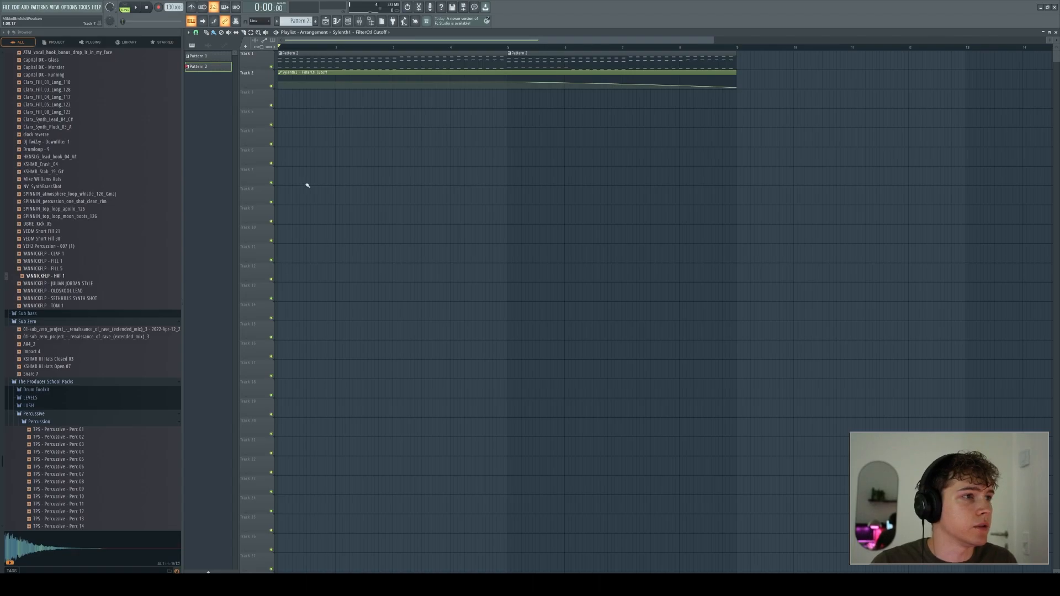
pyautogui.rightClick(528, 83)
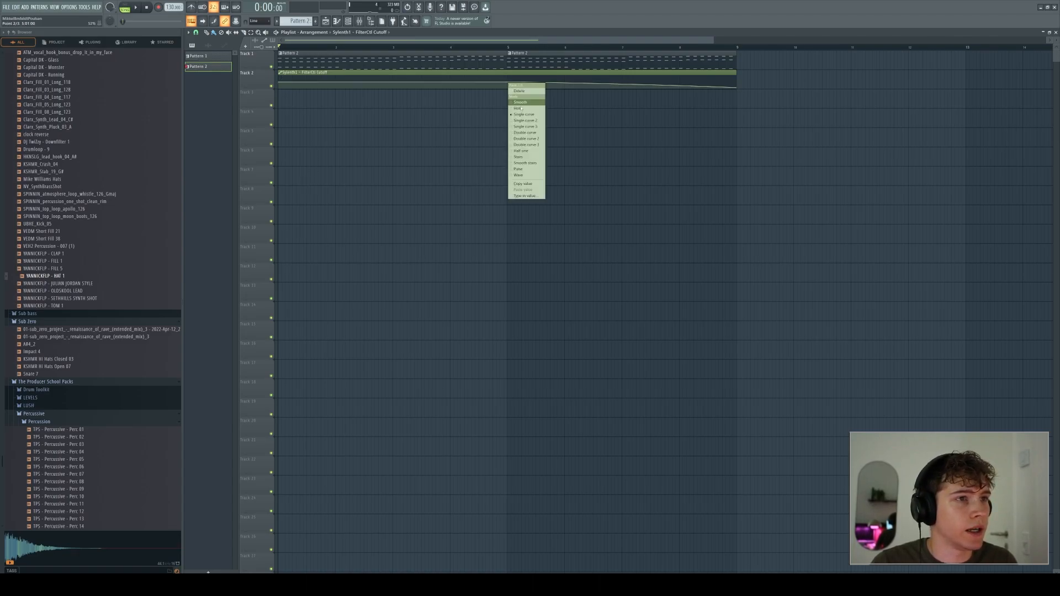
pyautogui.click(526, 196)
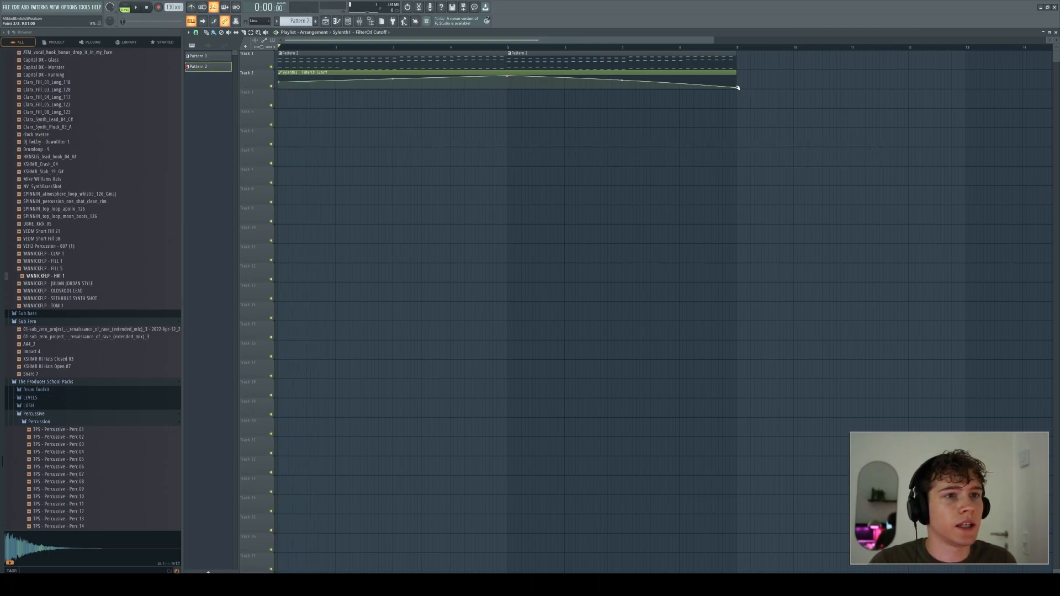
pyautogui.rightClick(737, 88)
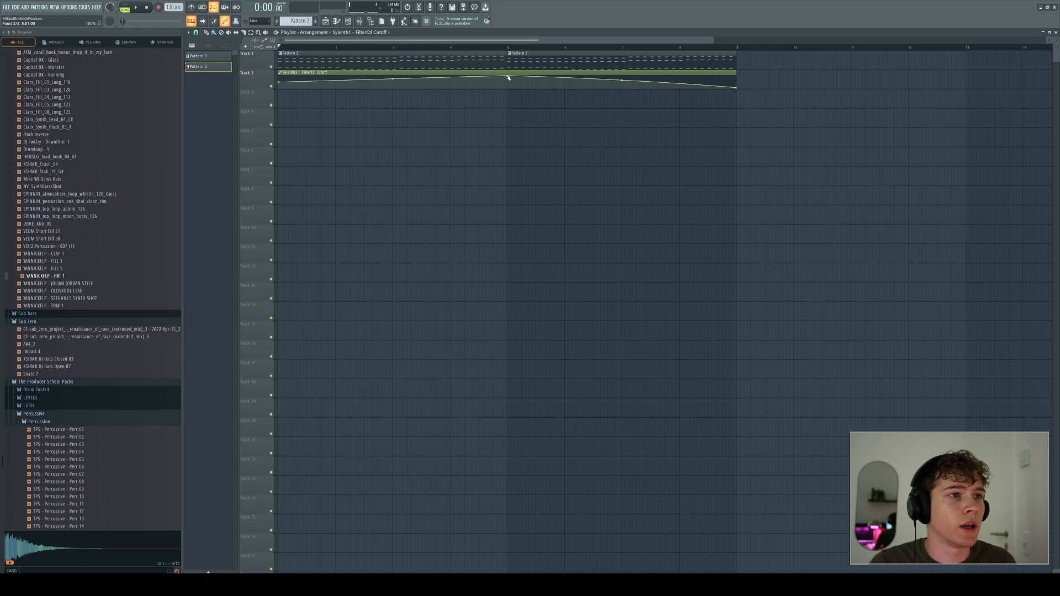
pyautogui.rightClick(508, 80)
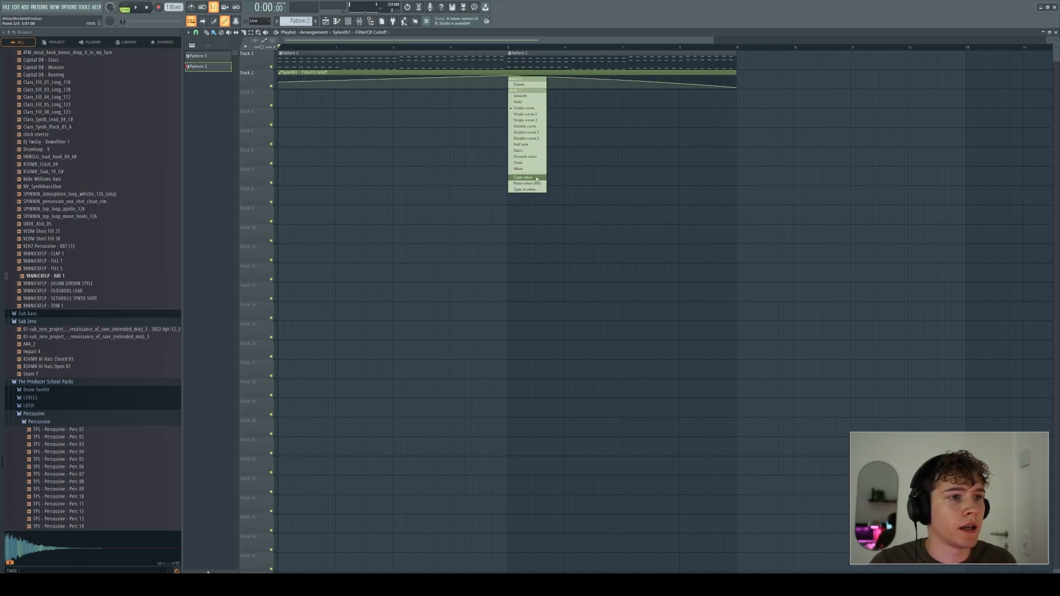
pyautogui.moveTo(526, 183)
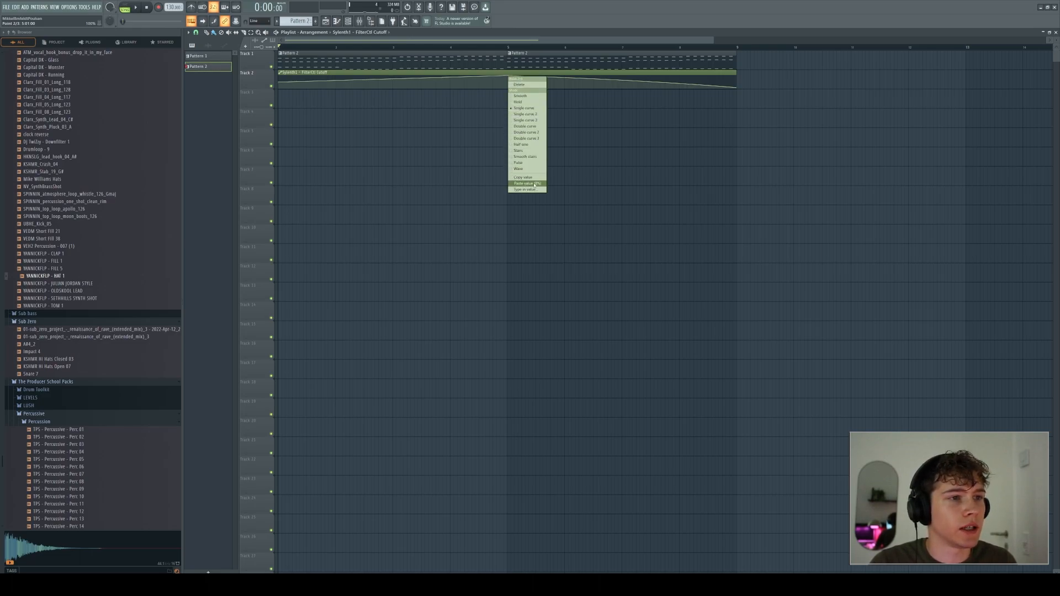
pyautogui.click(527, 183)
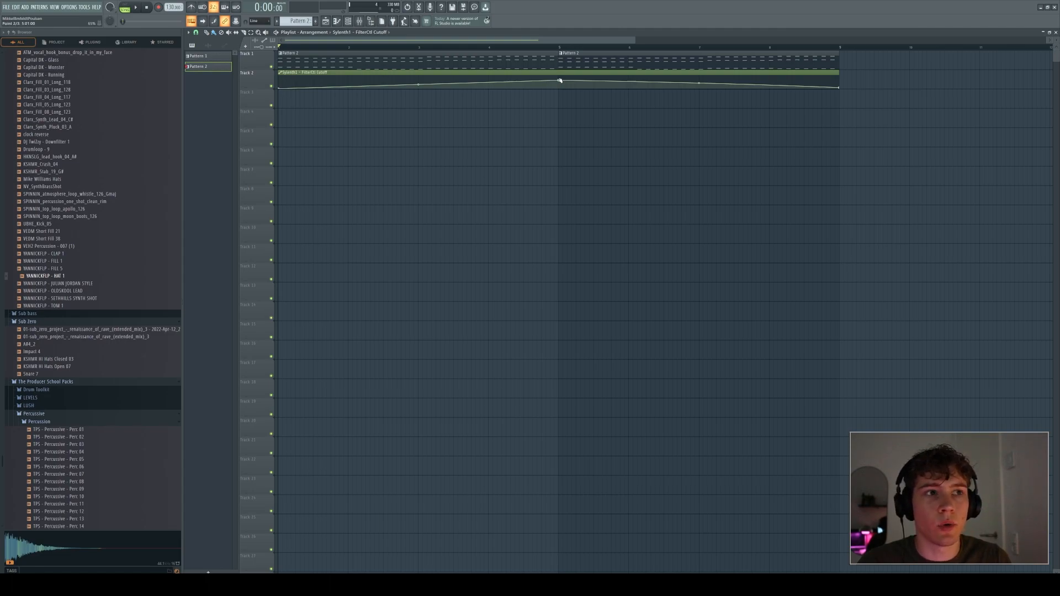
# - Try Single curve, Double curve and other shapes on the middle point's segment
pyautogui.rightClick(559, 81)
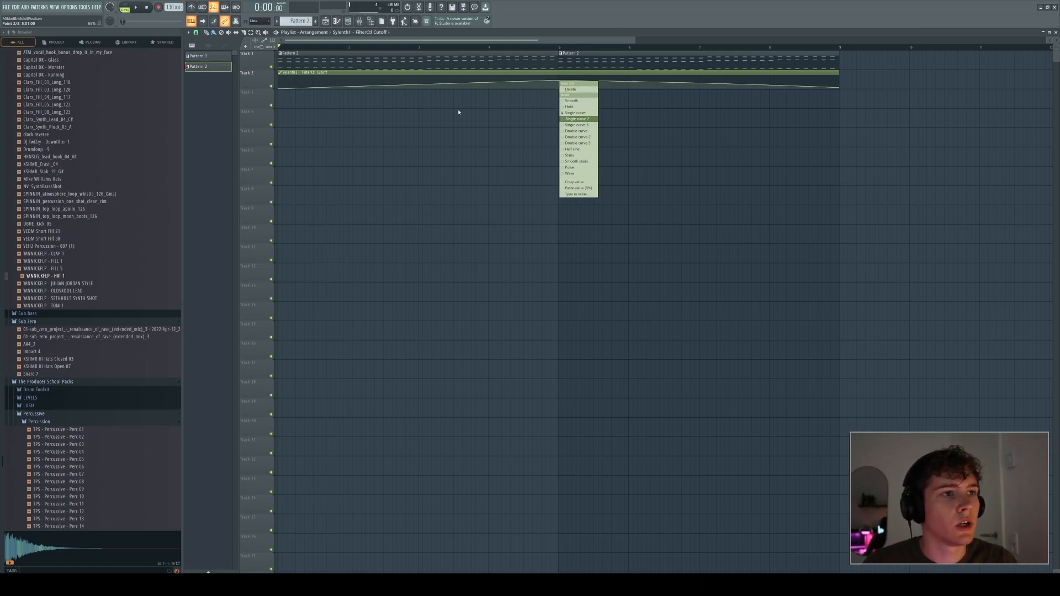
pyautogui.click(576, 119)
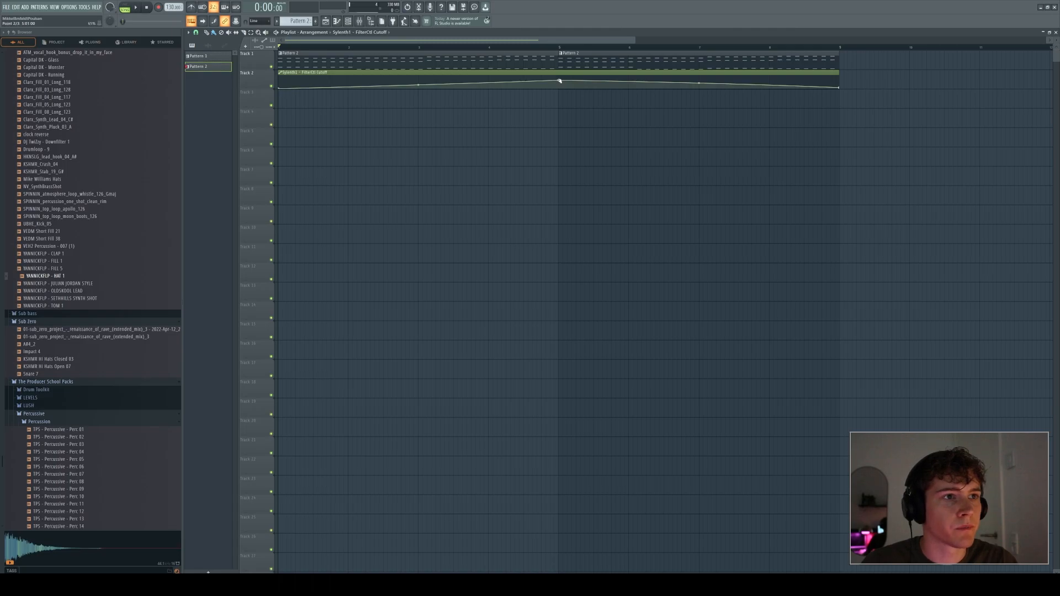
pyautogui.rightClick(560, 81)
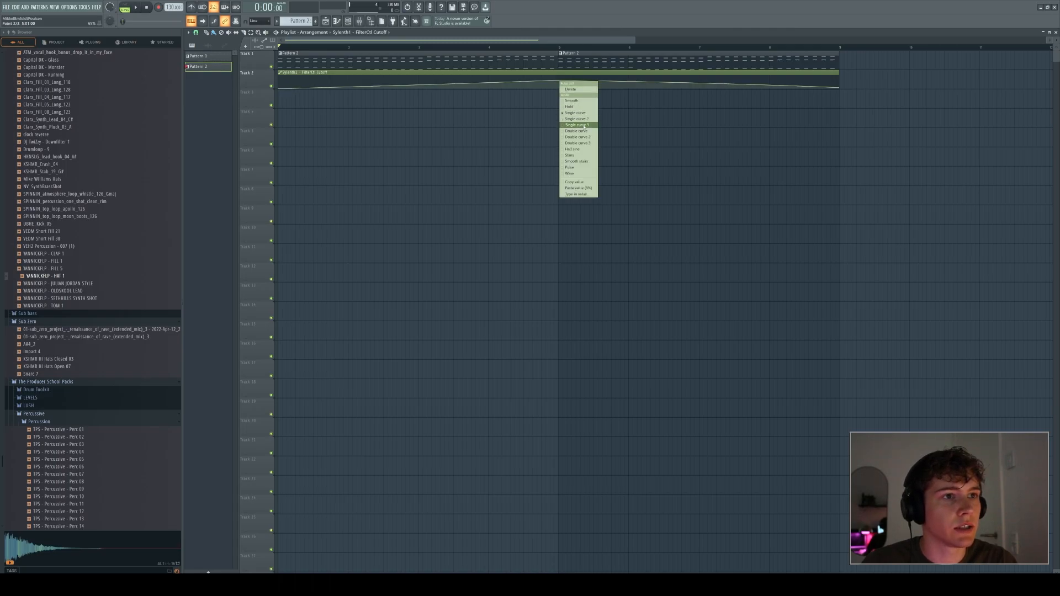
pyautogui.click(575, 125)
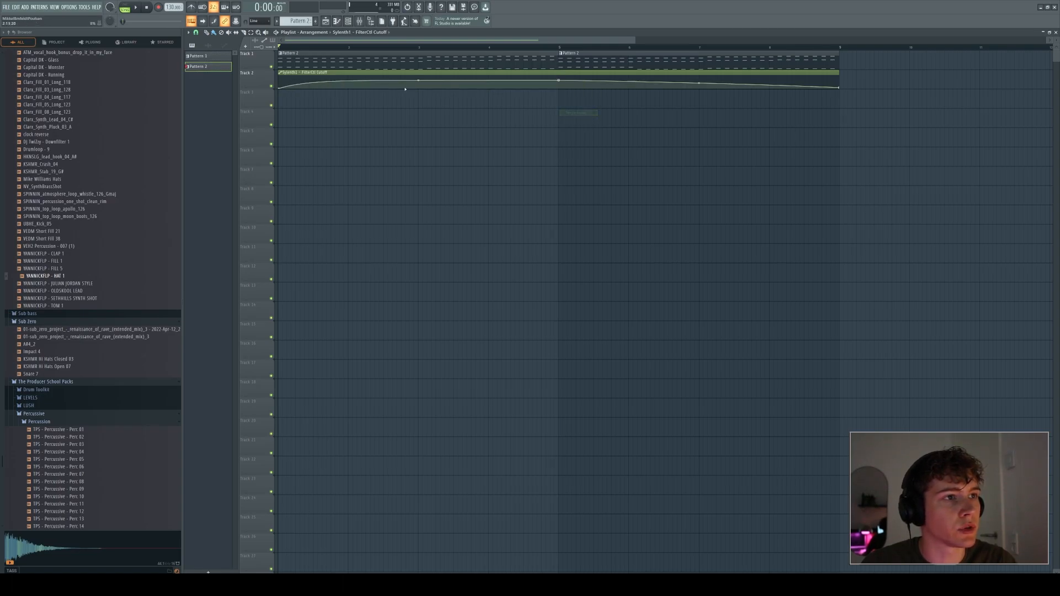
pyautogui.rightClick(559, 89)
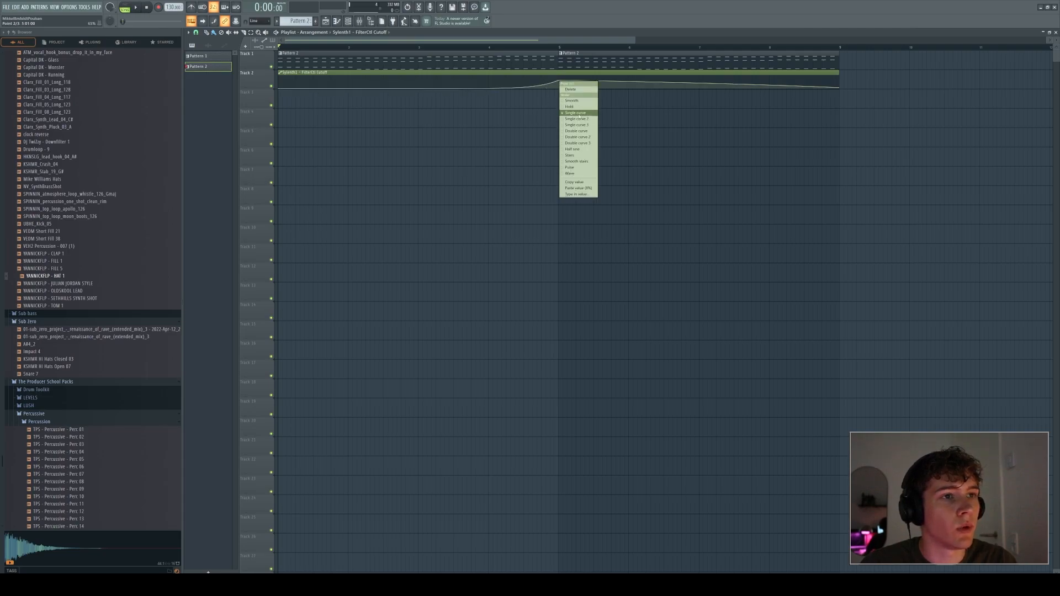
pyautogui.moveTo(576, 130)
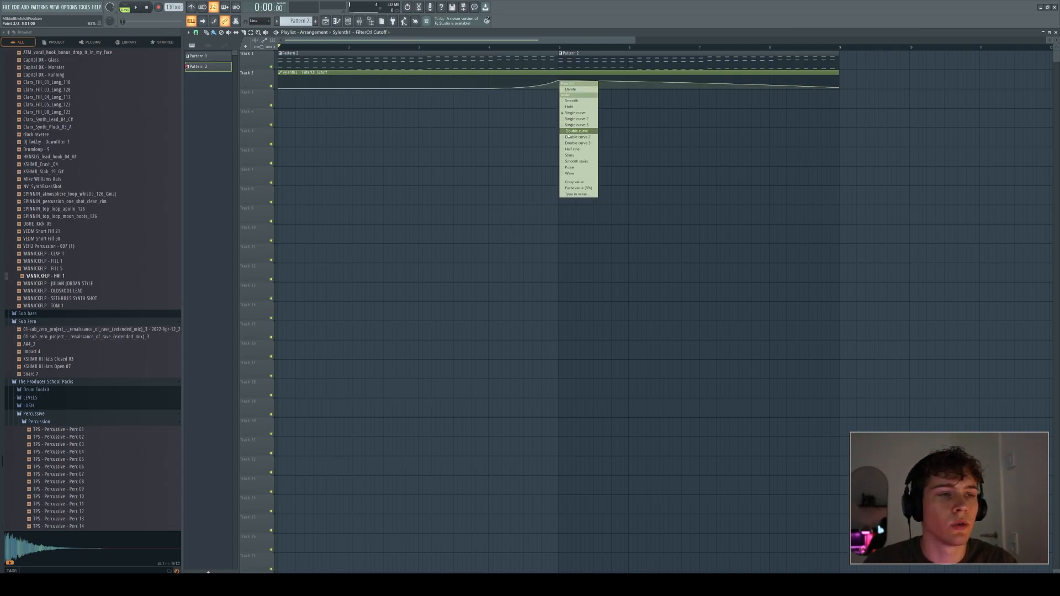
pyautogui.moveTo(569, 167)
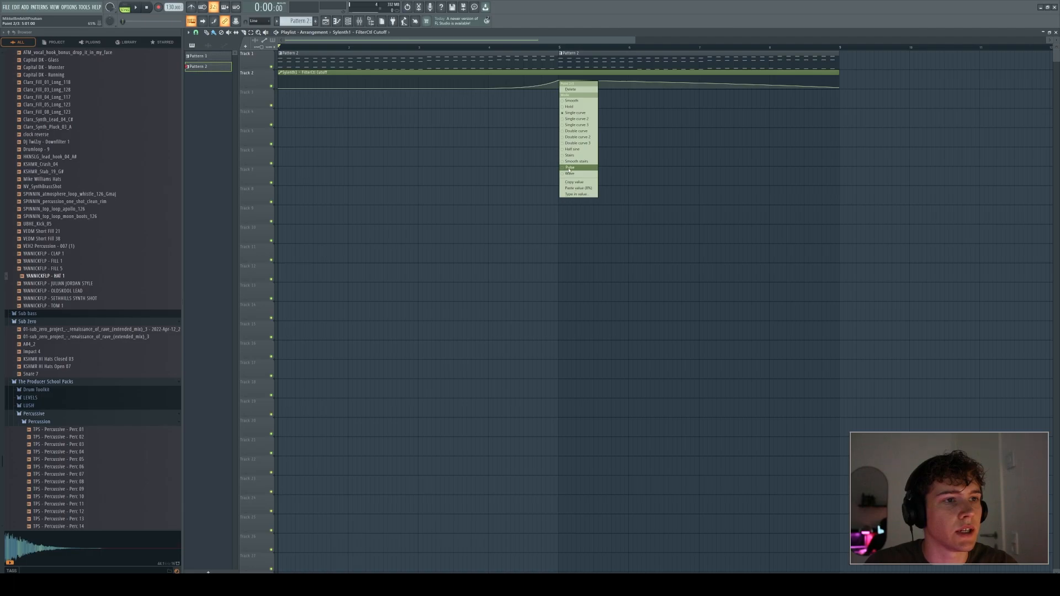
pyautogui.click(570, 167)
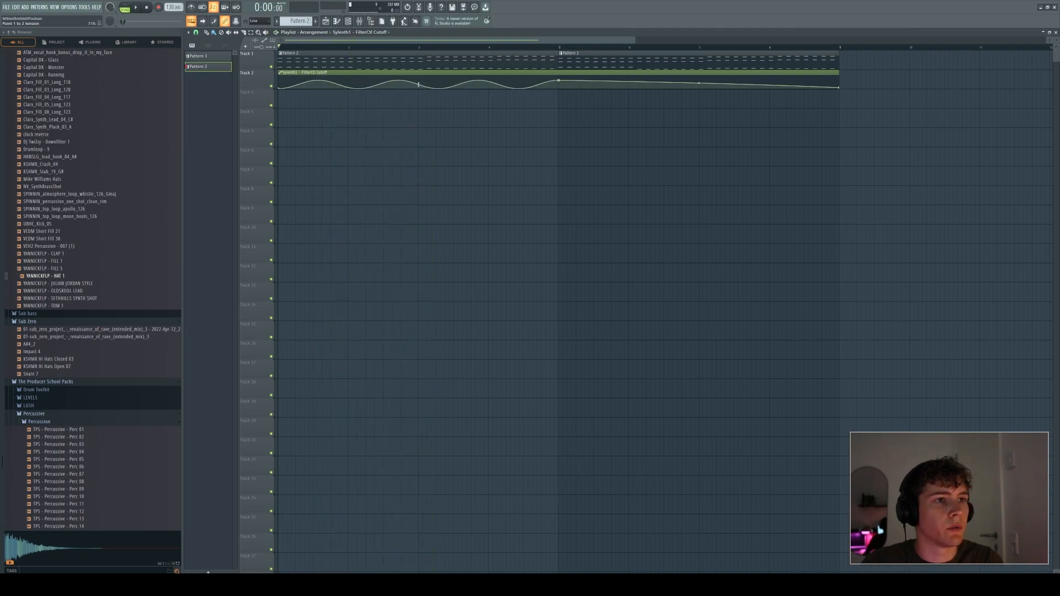
# - Reopen the middle point's curve options to pick a repeating wave shape
pyautogui.rightClick(559, 85)
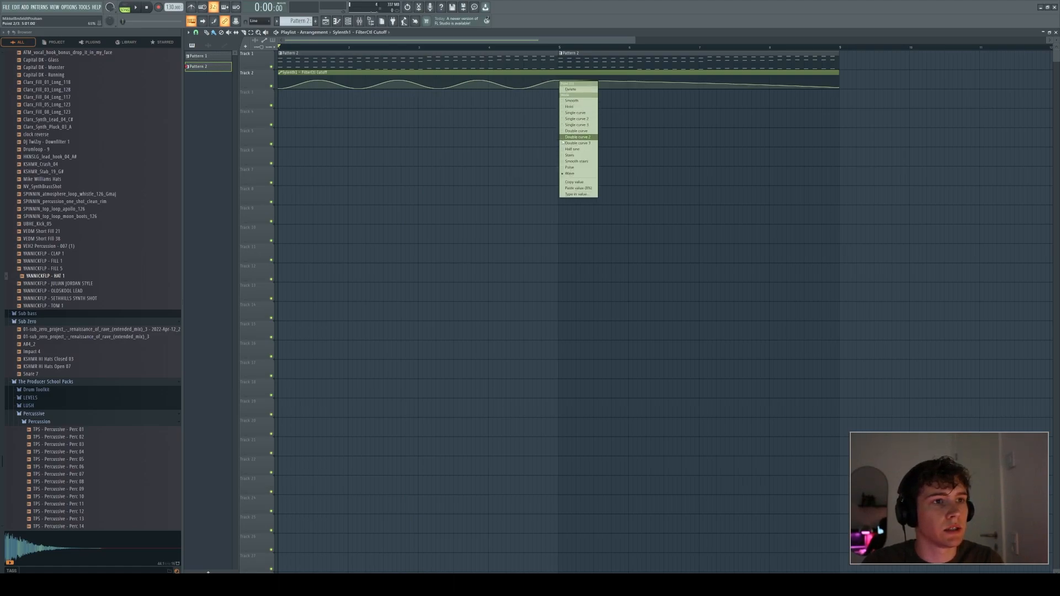
pyautogui.moveTo(577, 125)
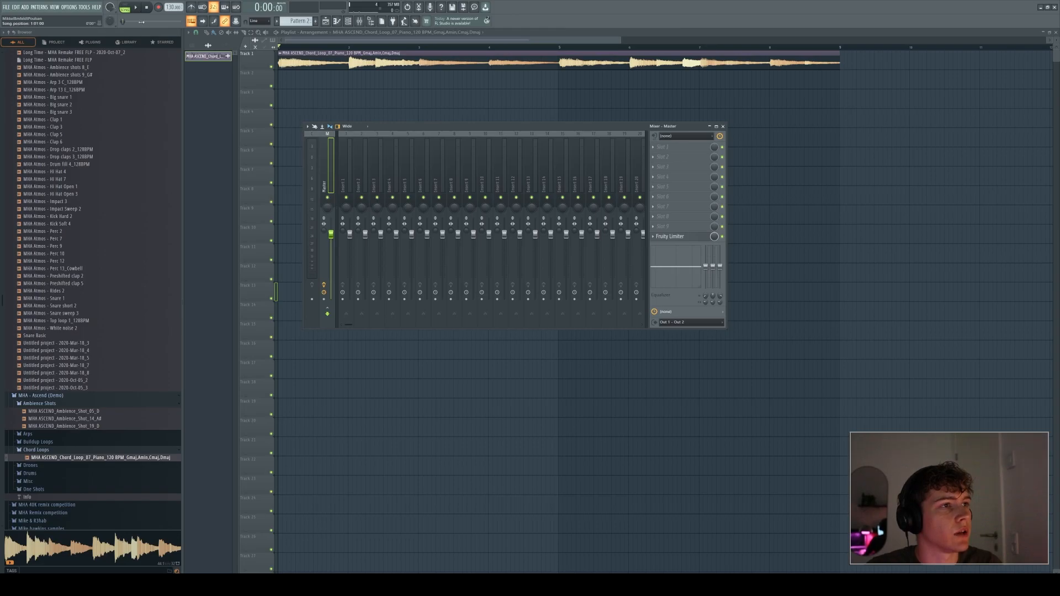
# - Preview the chord loop and load Raum reverb onto its mixer insert
pyautogui.click(135, 7)
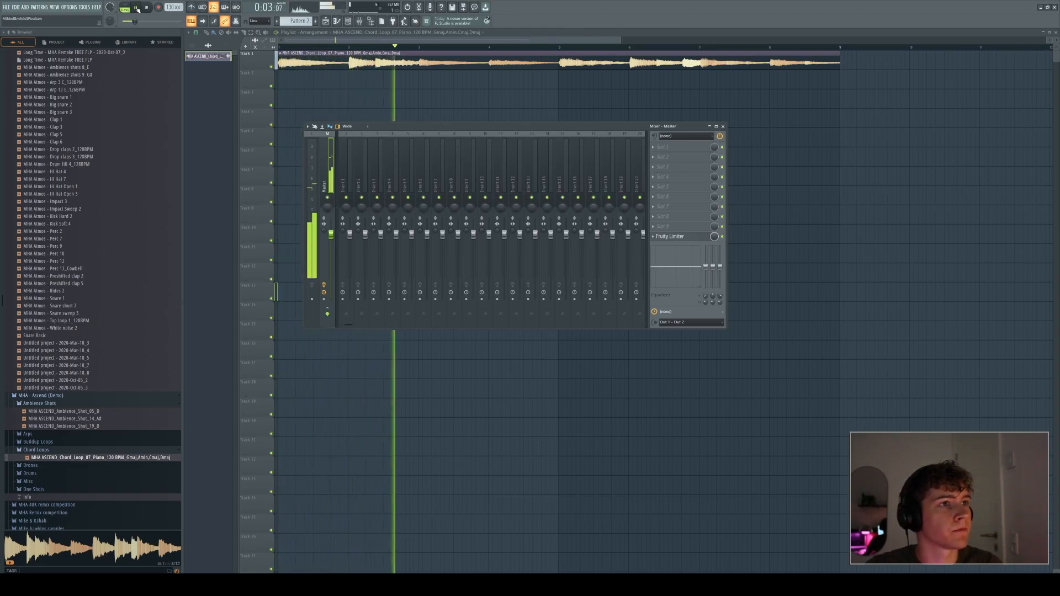
pyautogui.click(134, 7)
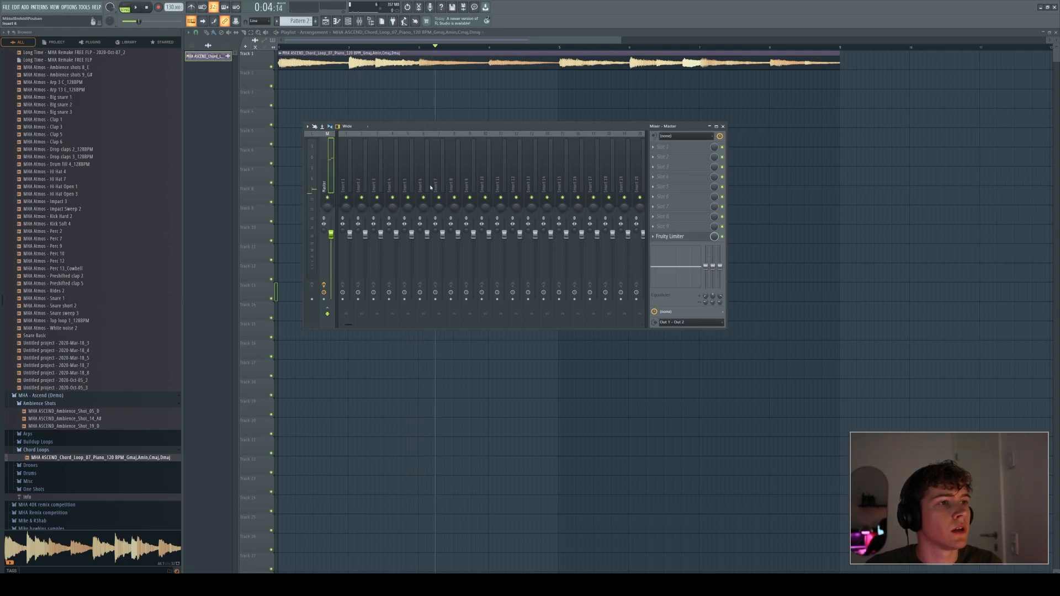
pyautogui.click(424, 169)
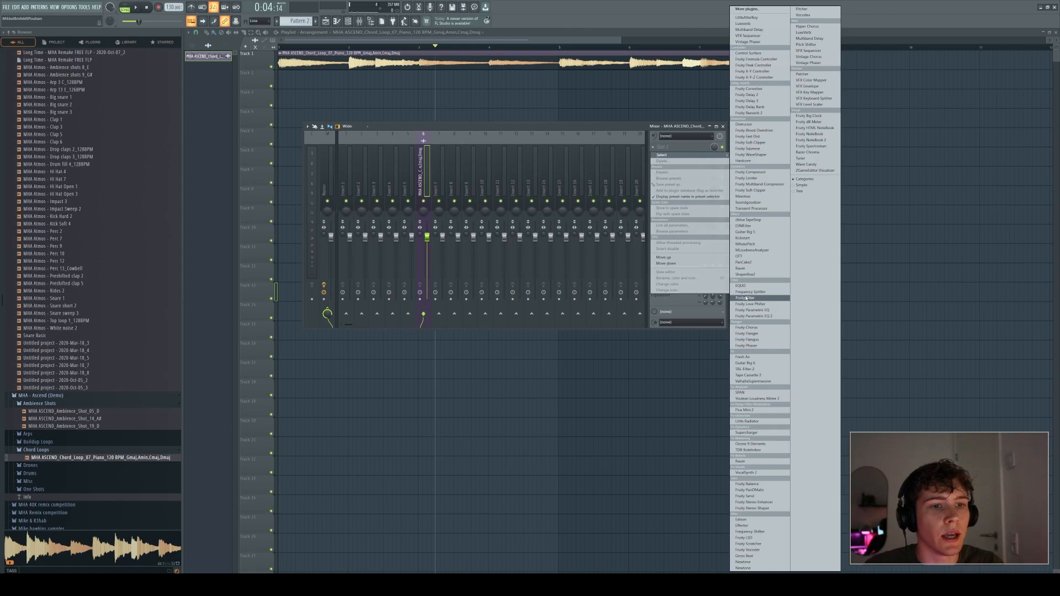
pyautogui.click(741, 461)
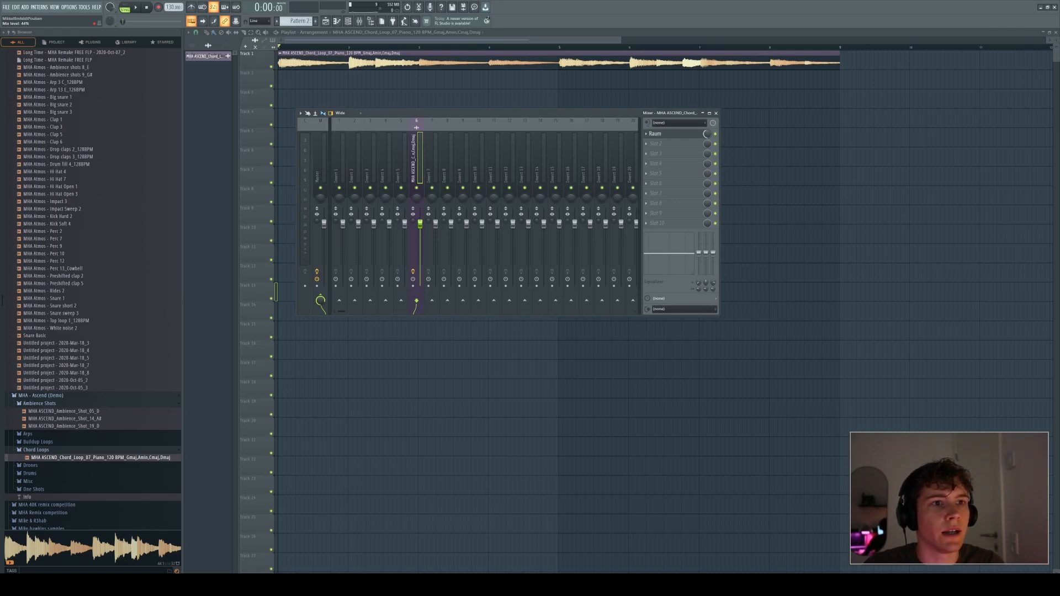
# - Create an automation clip for Raum's Mix level knob
pyautogui.click(666, 133)
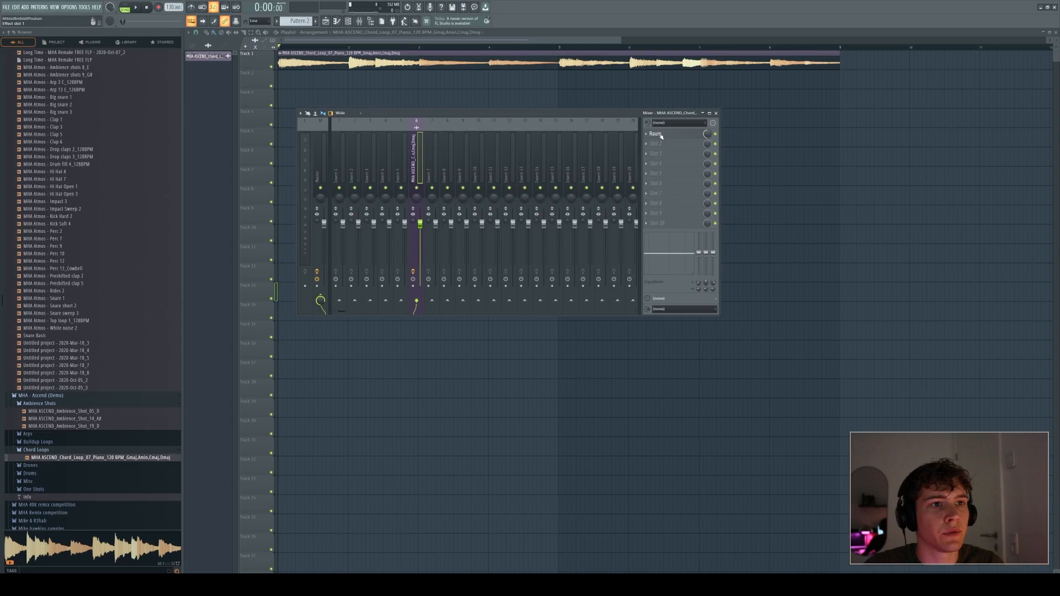
pyautogui.click(655, 134)
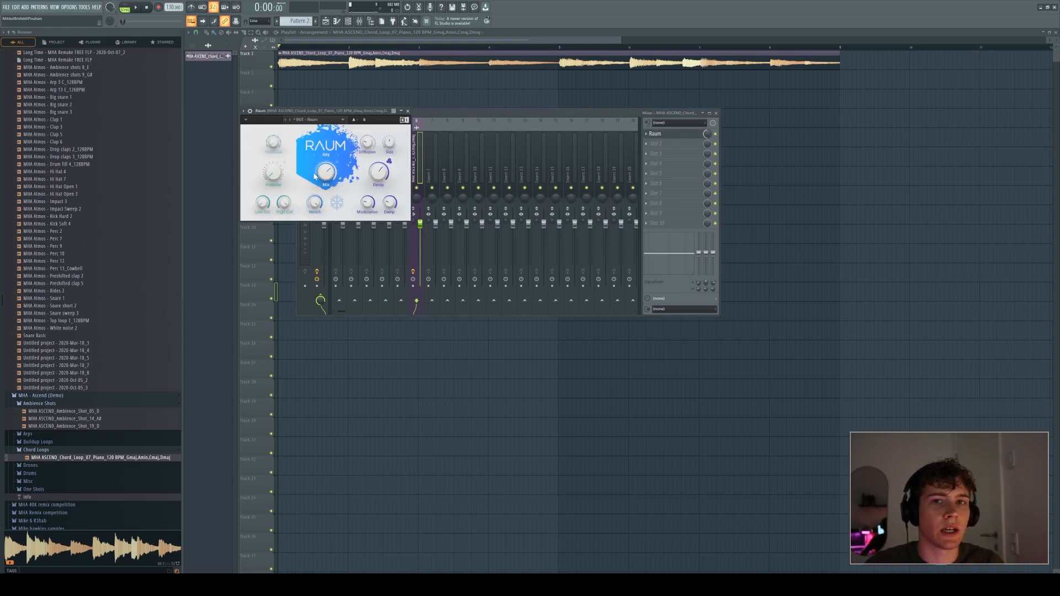
pyautogui.rightClick(707, 123)
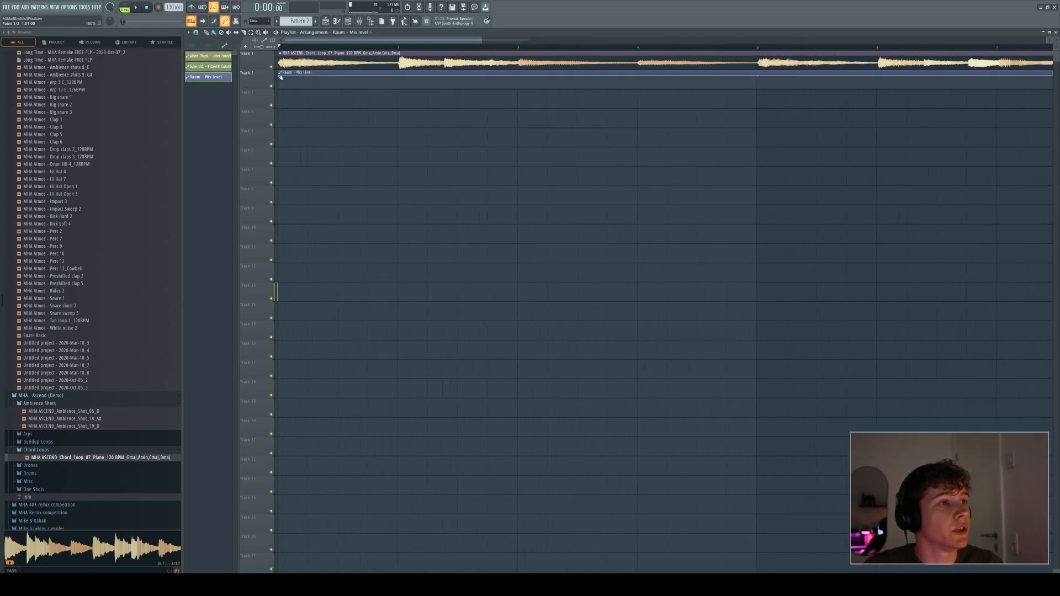
# - Shape the Raum mix clip via Articulator tools > Analyze audio file using the chord loop sample
pyautogui.rightClick(291, 73)
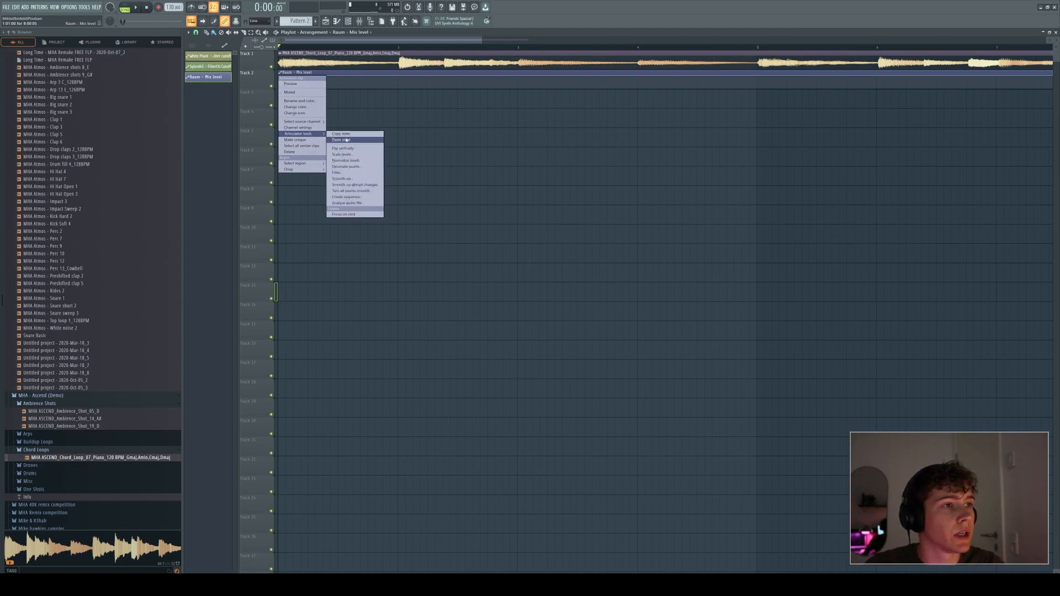
pyautogui.moveTo(347, 203)
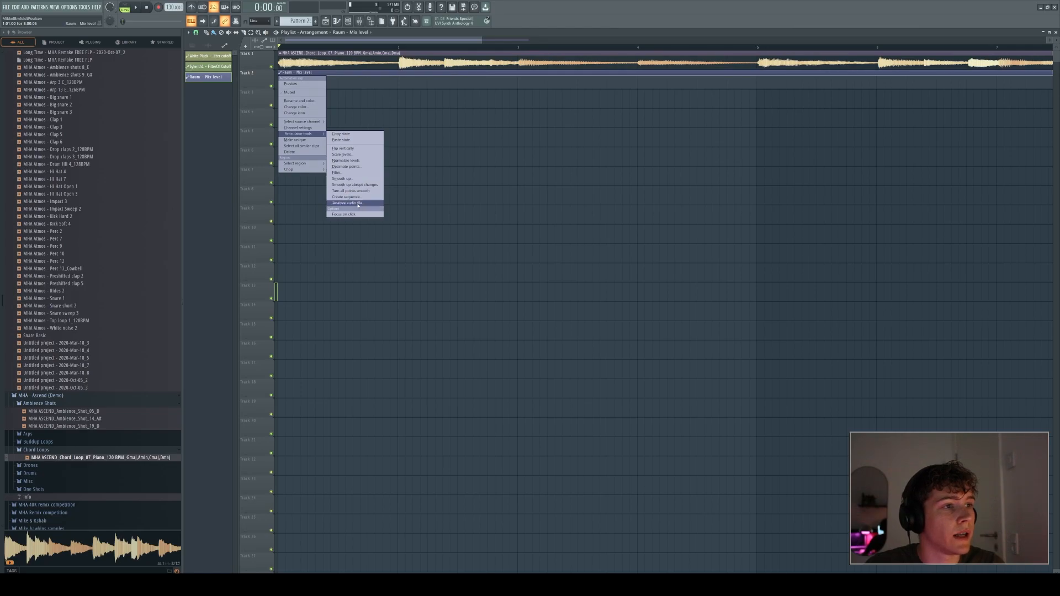
pyautogui.click(347, 204)
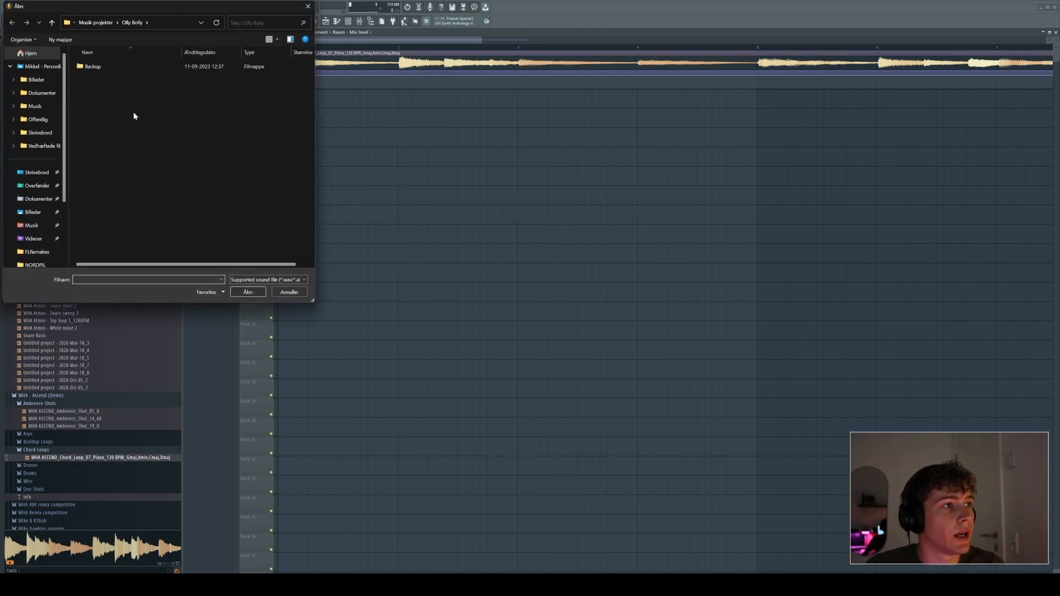
pyautogui.moveTo(296, 19)
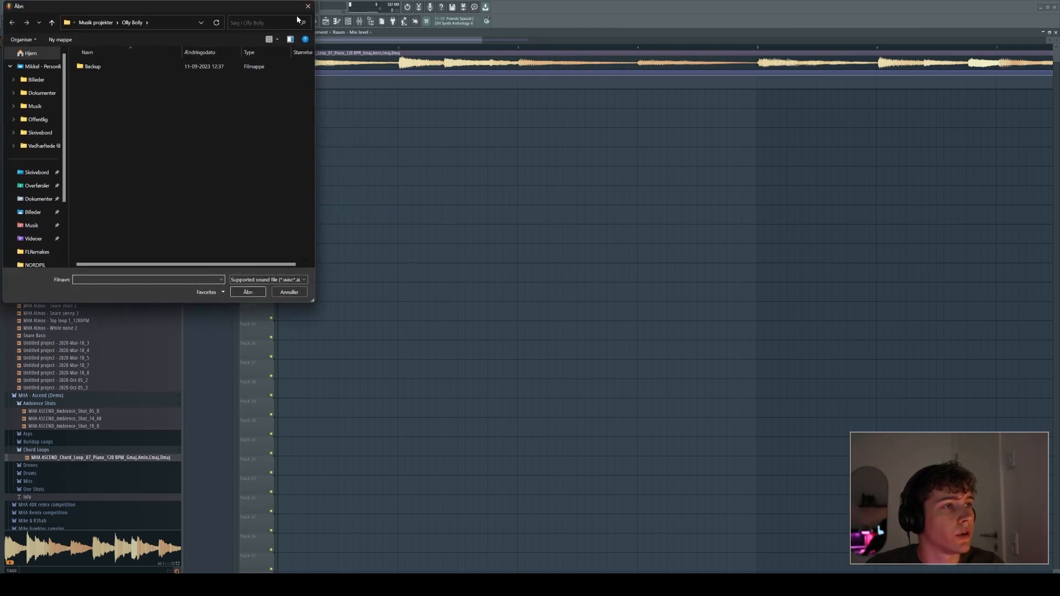
pyautogui.click(248, 292)
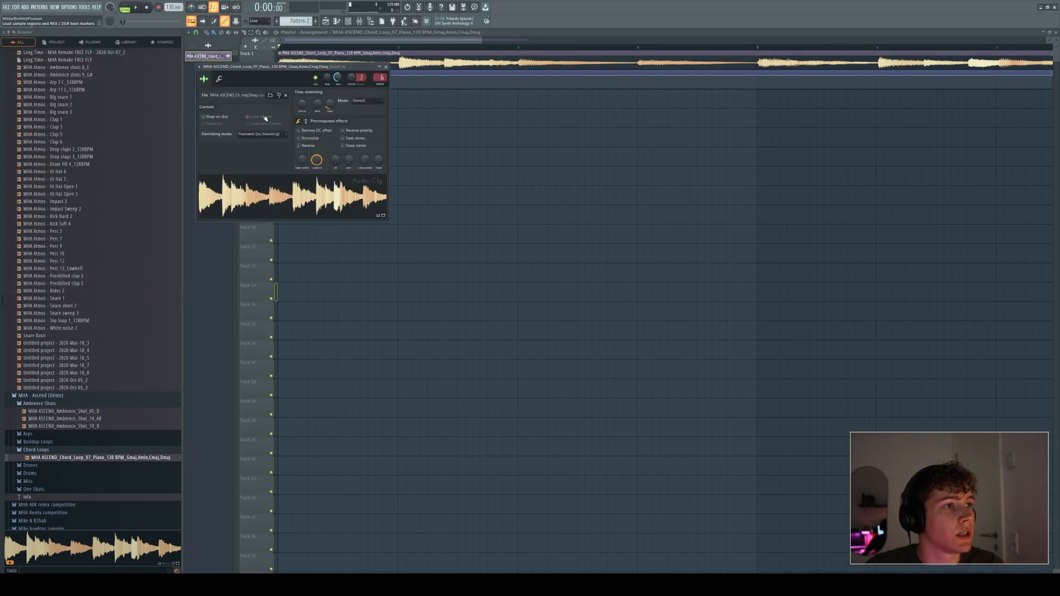
pyautogui.rightClick(297, 73)
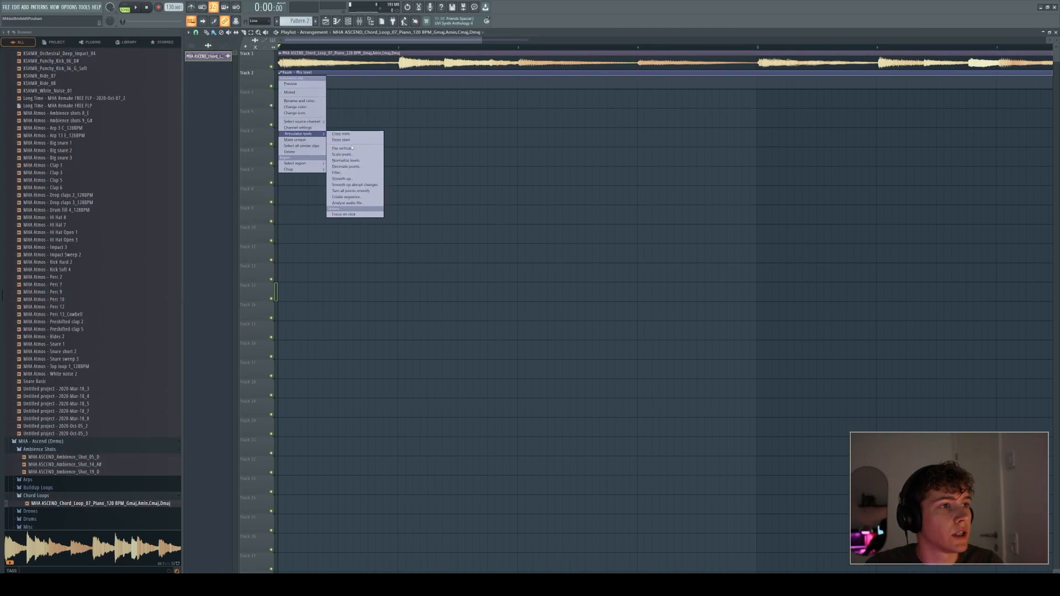
pyautogui.click(347, 202)
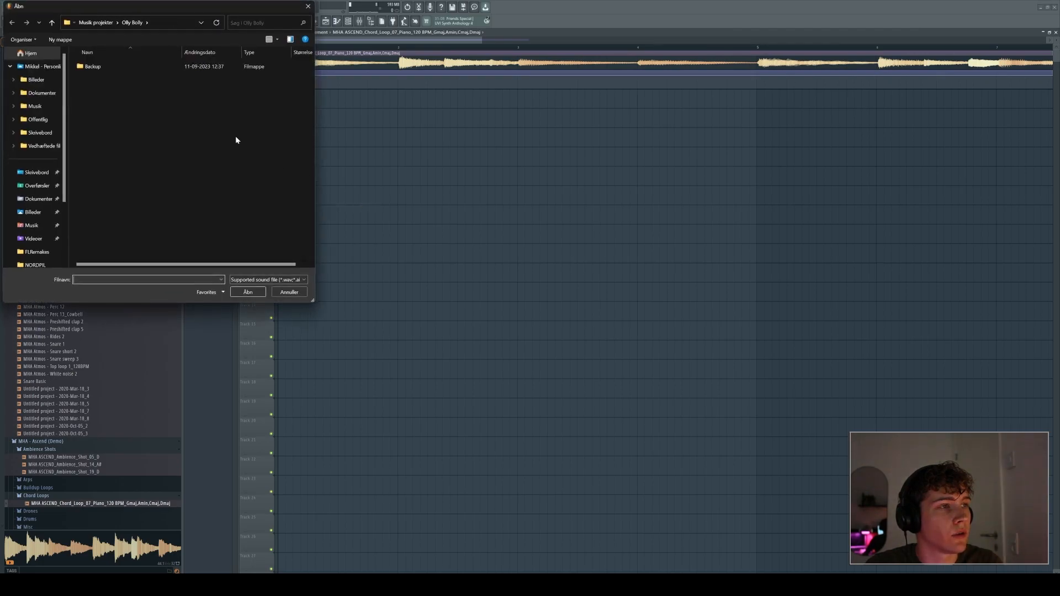
pyautogui.click(132, 22)
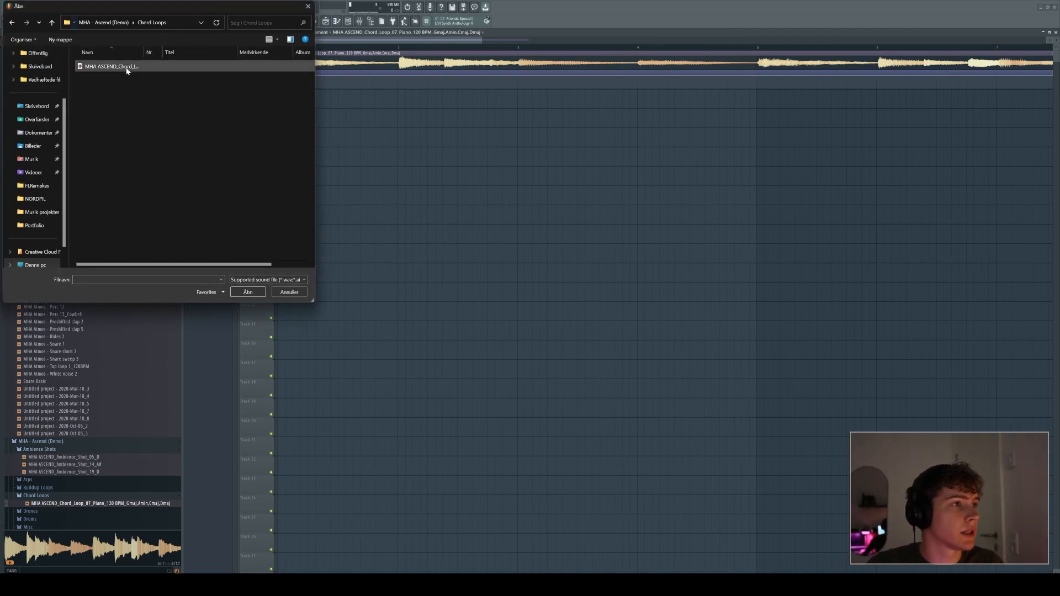
pyautogui.click(247, 291)
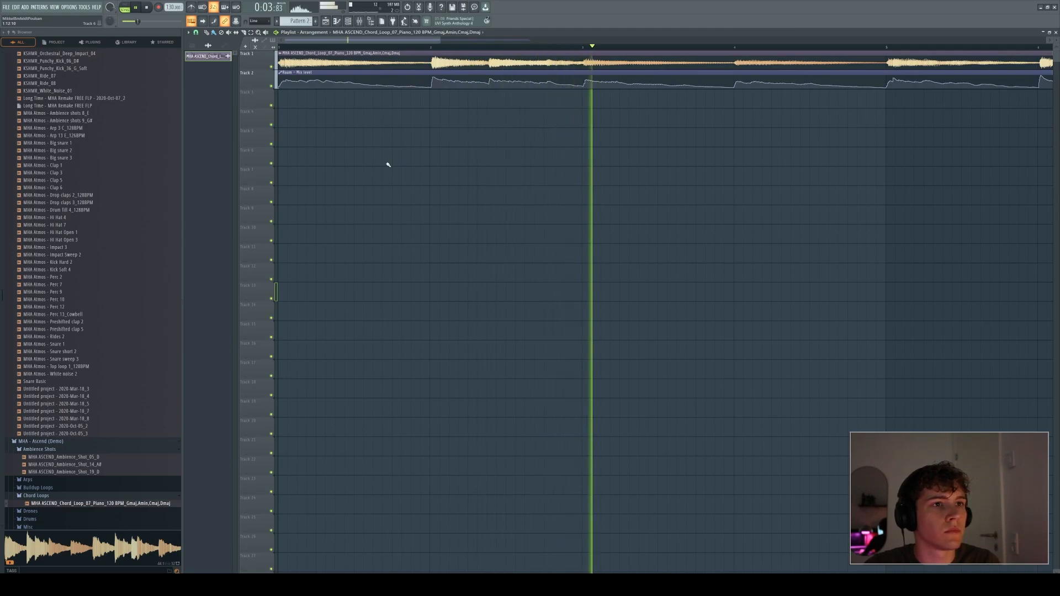
# - Flip the Raum mix-level automation clip vertically via Articulator tools and play it back
pyautogui.rightClick(280, 73)
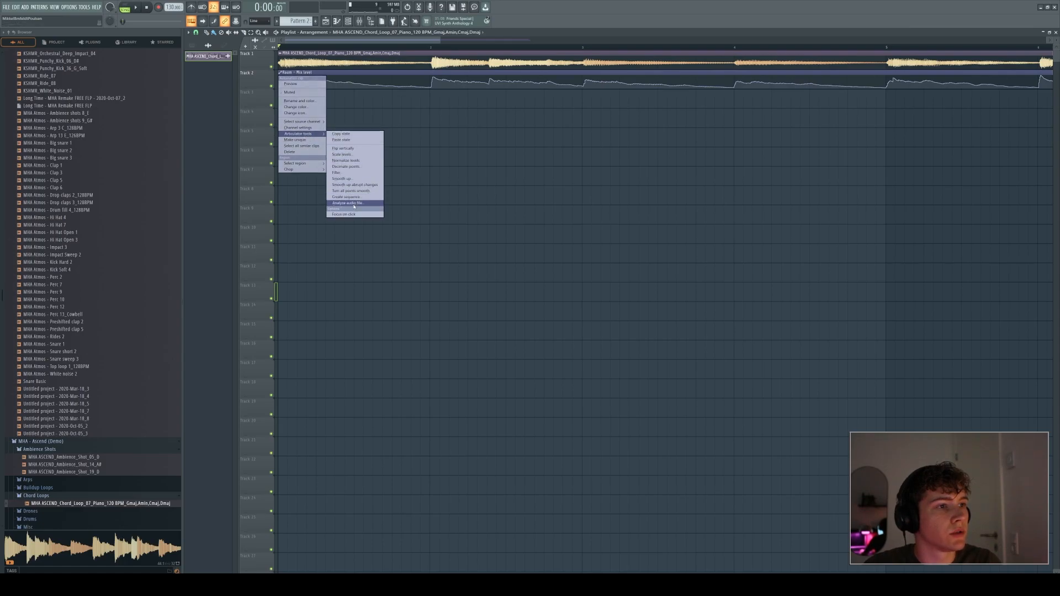
pyautogui.moveTo(343, 148)
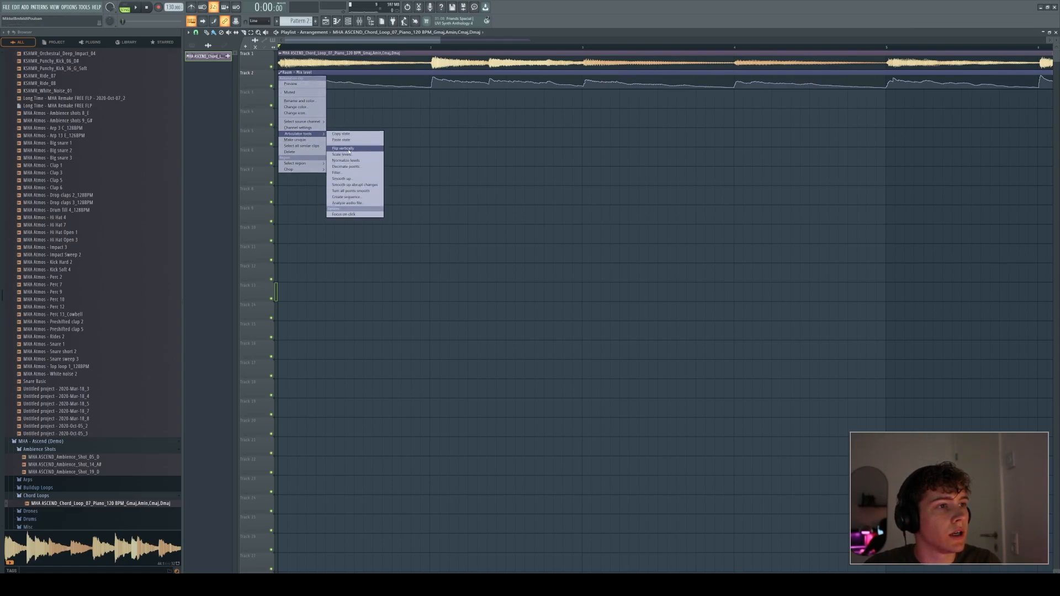
pyautogui.click(341, 148)
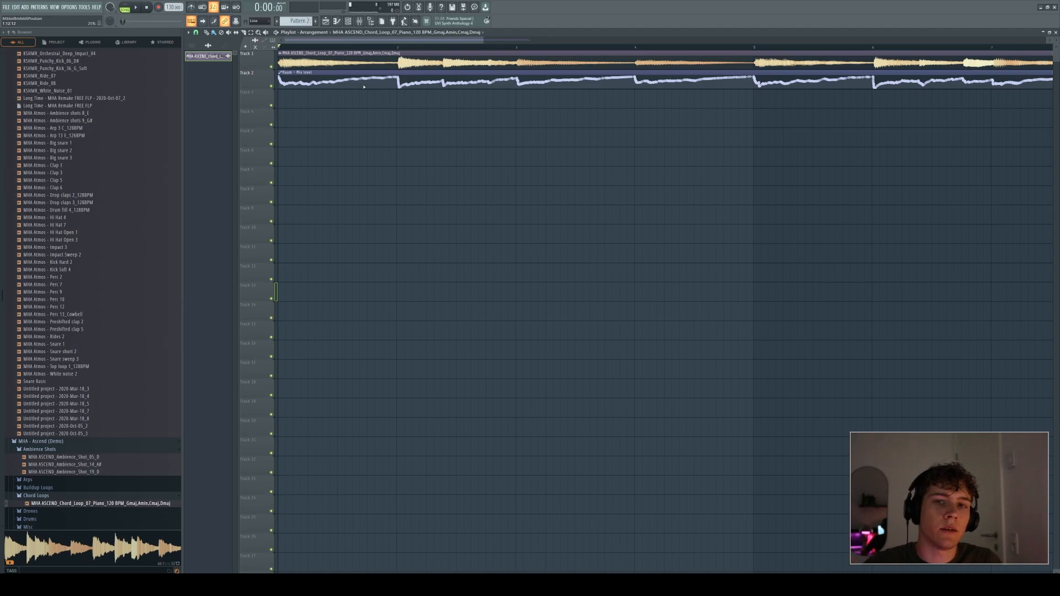
pyautogui.click(141, 8)
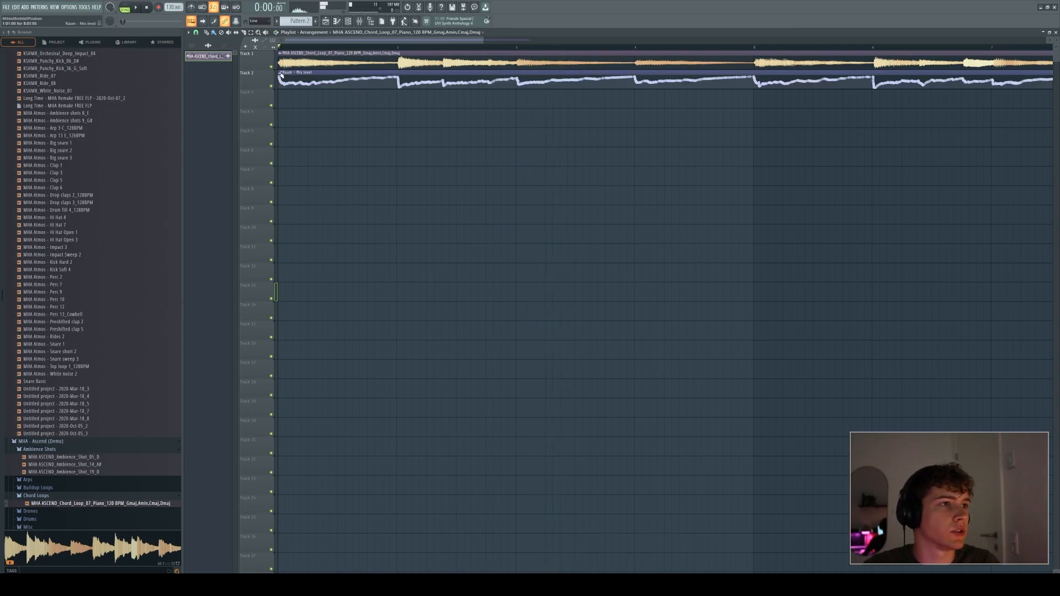
# - Scale the Raum mix-level clip's levels with added Tension and accept the steeper curve
pyautogui.rightClick(284, 76)
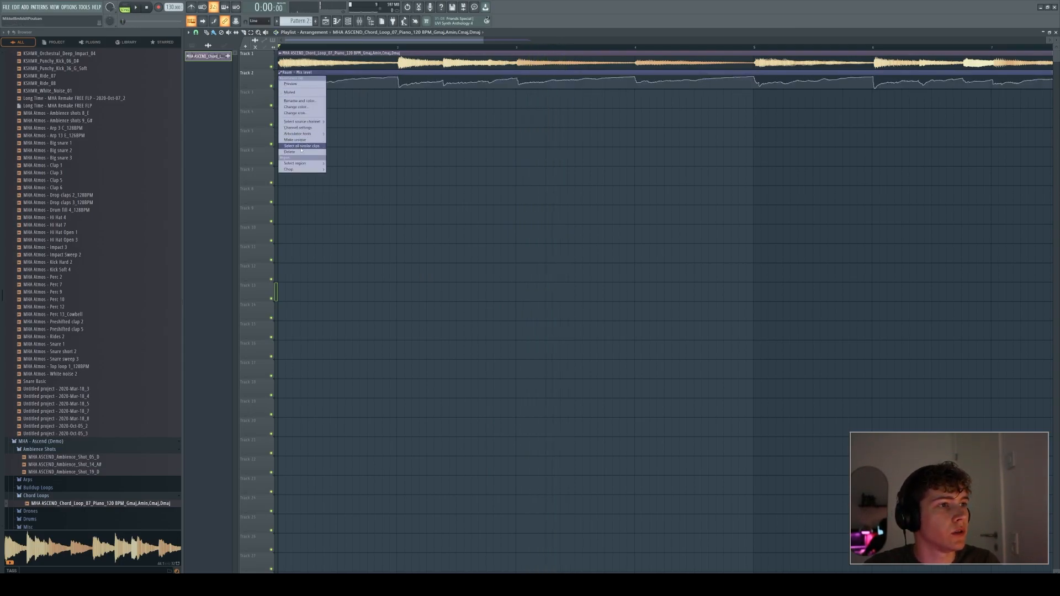
pyautogui.moveTo(297, 133)
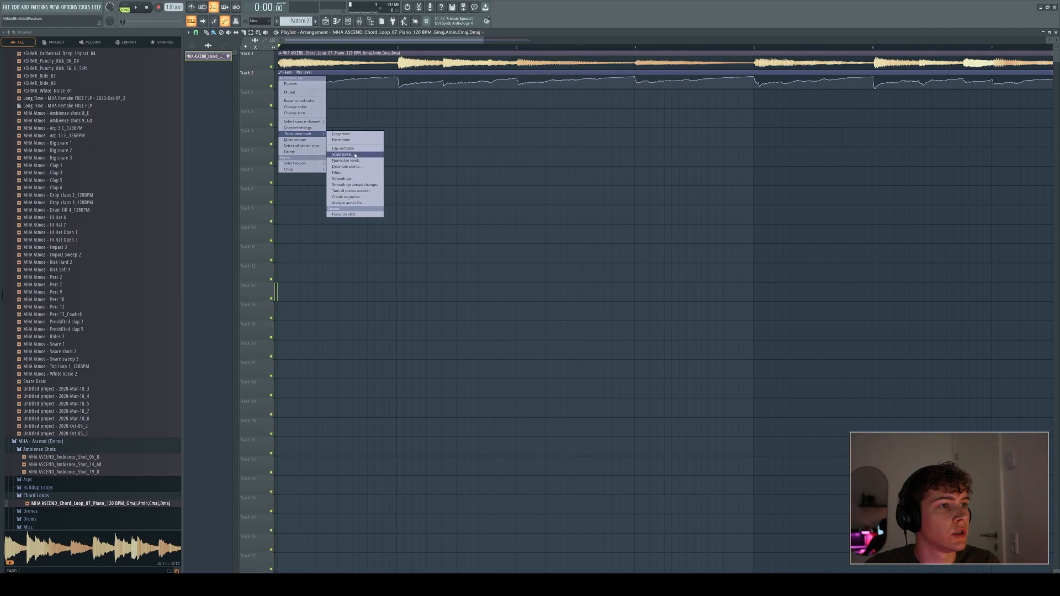
pyautogui.click(341, 154)
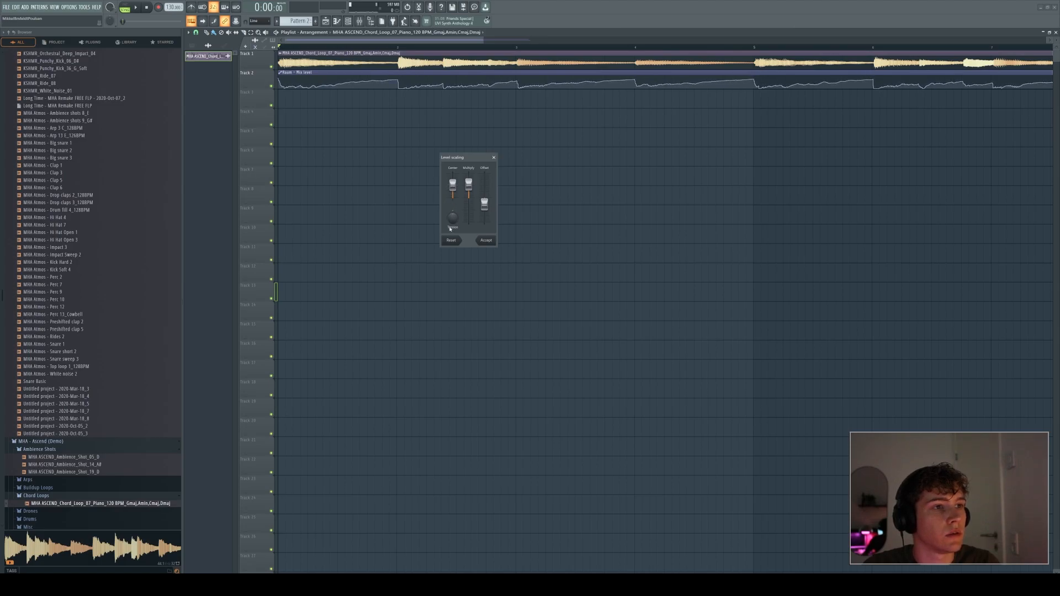
pyautogui.moveTo(452, 216); pyautogui.dragTo(451, 220)
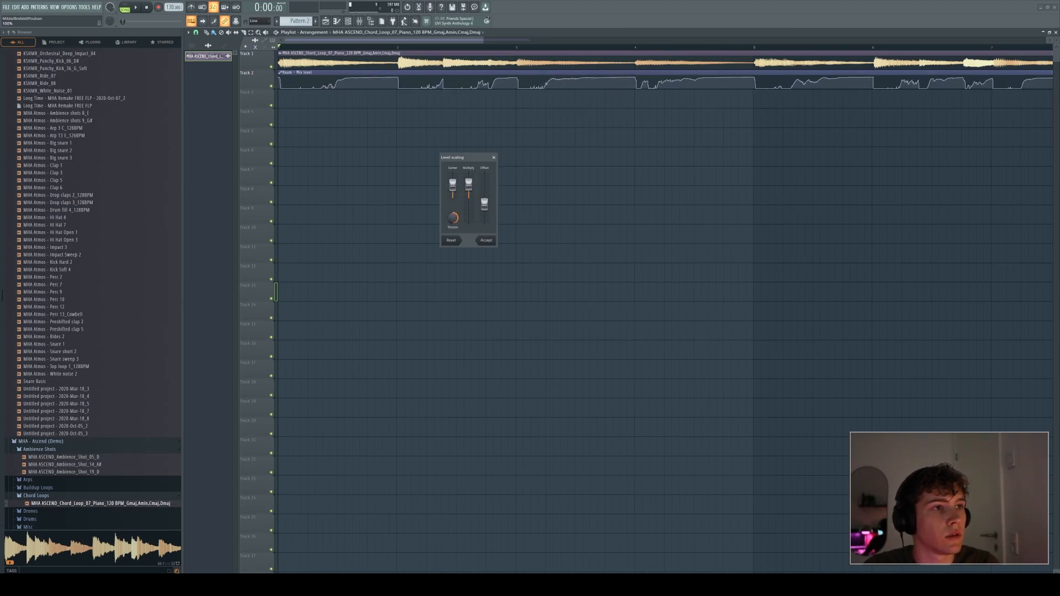
pyautogui.click(486, 240)
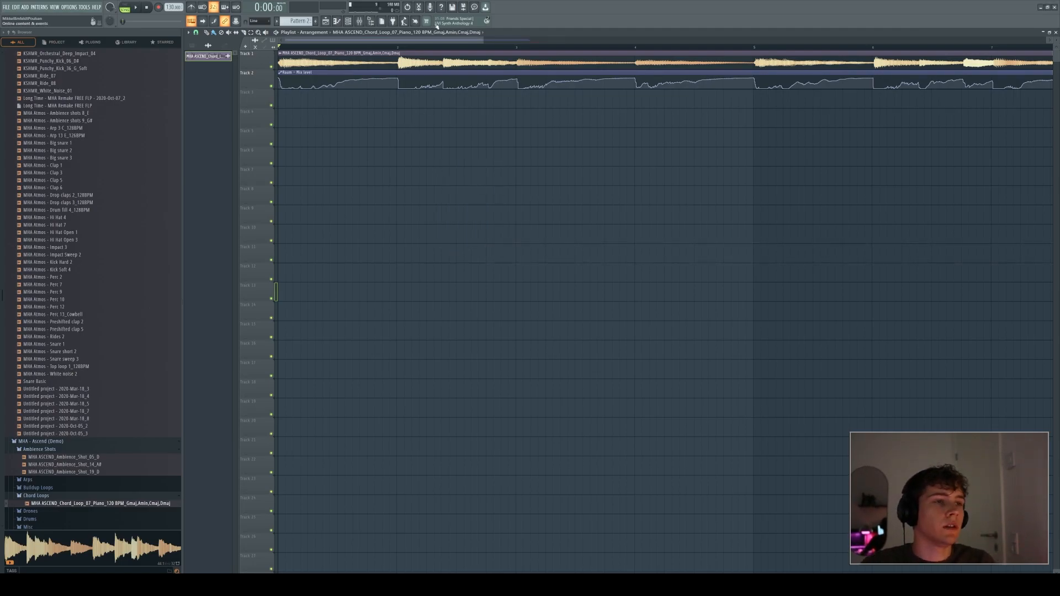
# - Play the project to hear the reshaped reverb automation, then stop
pyautogui.click(135, 8)
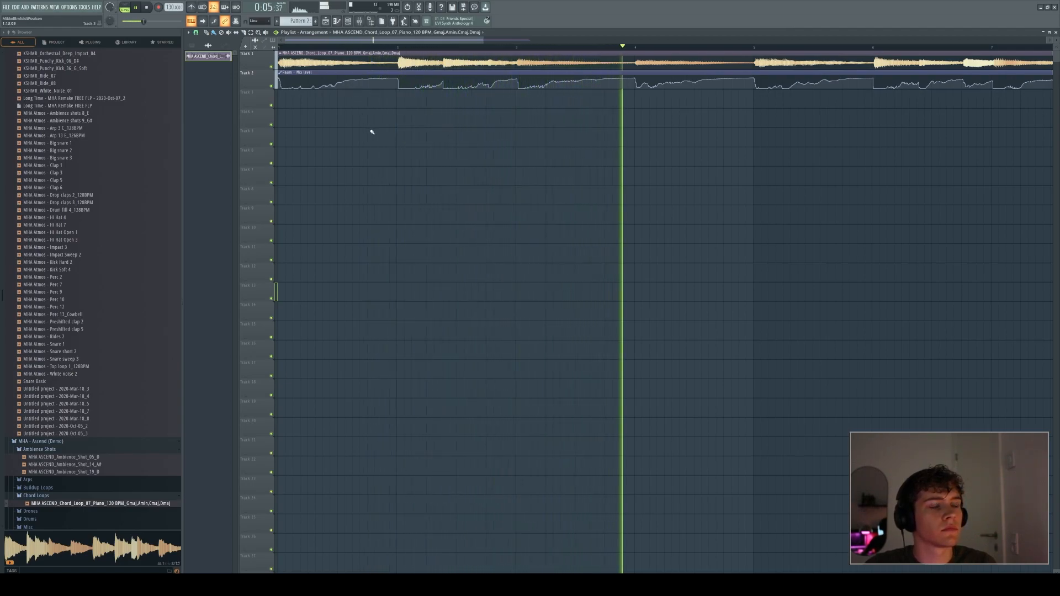
pyautogui.press('Space')
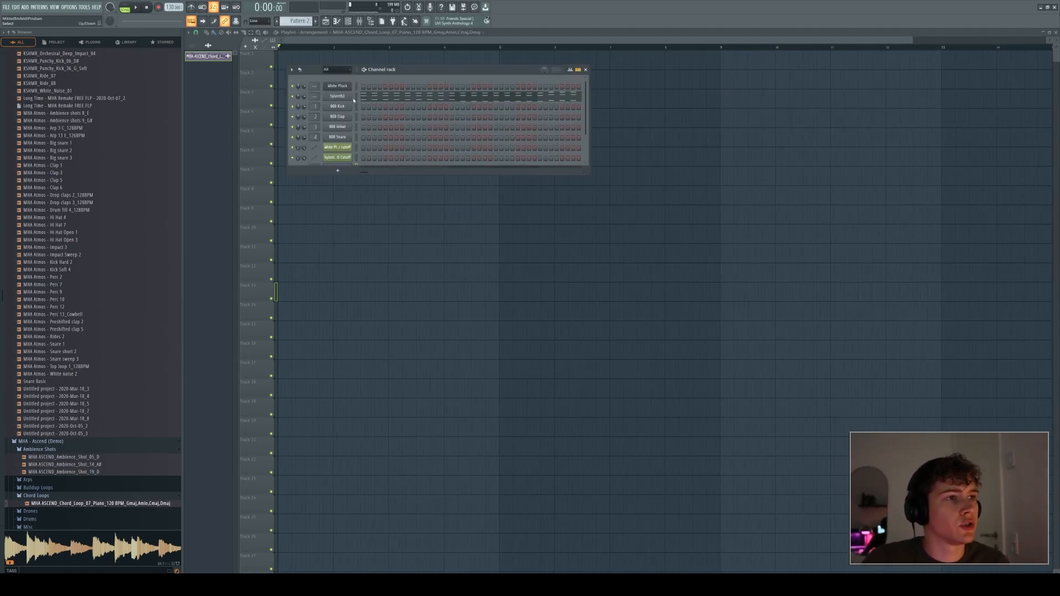
# - Bring up the White Pluck Flex instrument from the Channel rack
pyautogui.click(585, 69)
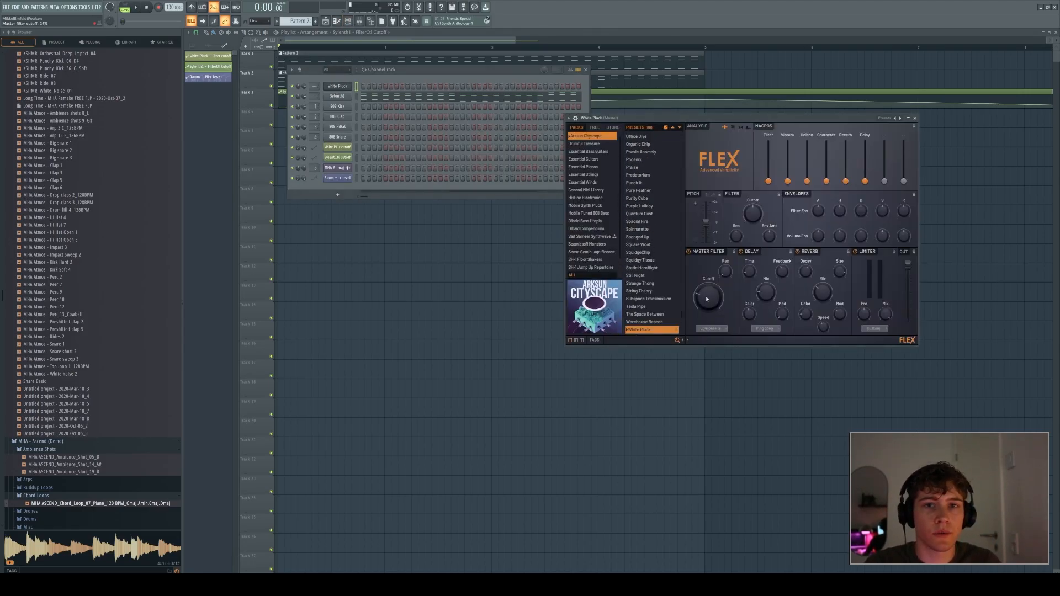
# - Link Flex's Master filter Cutoff to the Sylenth1 - FilterCtl Cutoff internal controller
pyautogui.rightClick(709, 297)
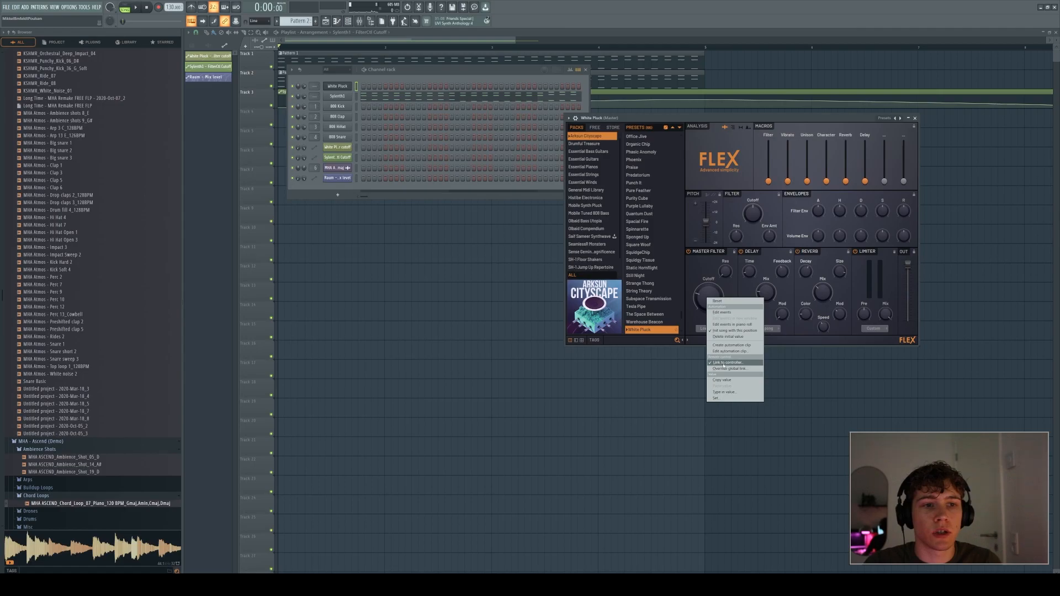
pyautogui.click(727, 362)
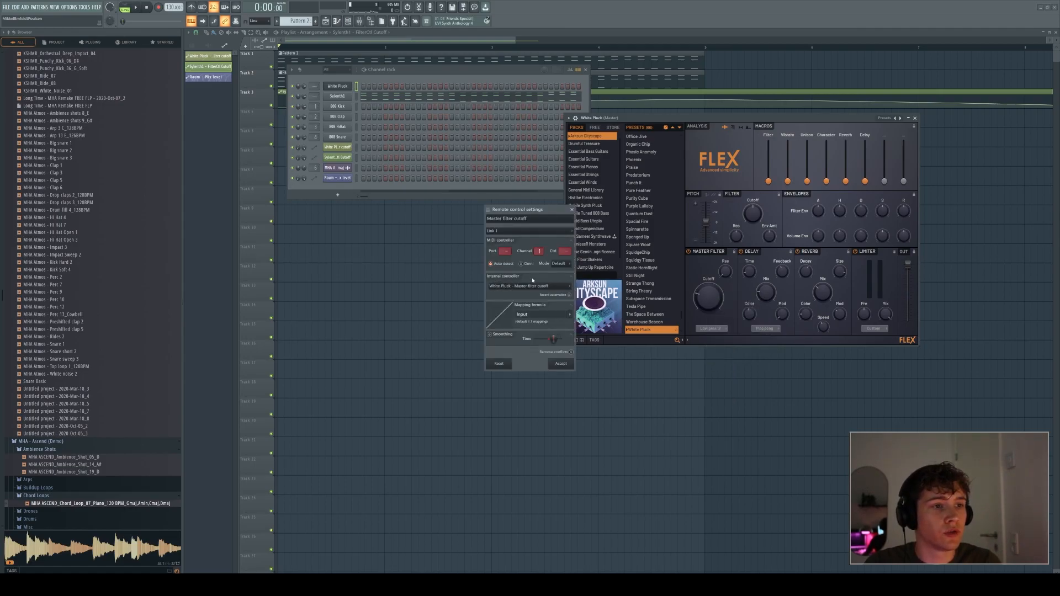
pyautogui.click(529, 286)
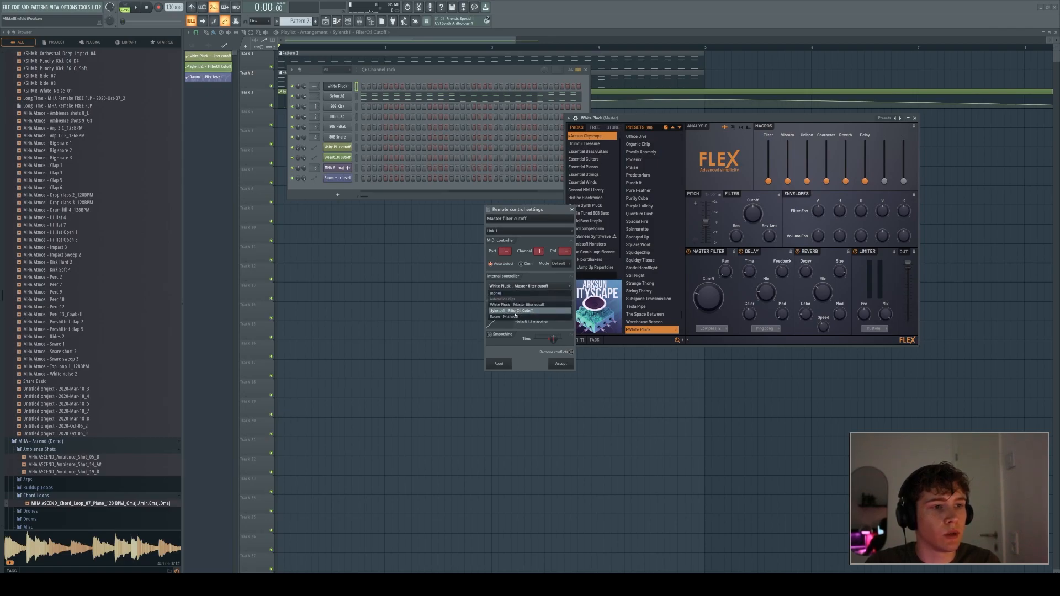
pyautogui.click(514, 310)
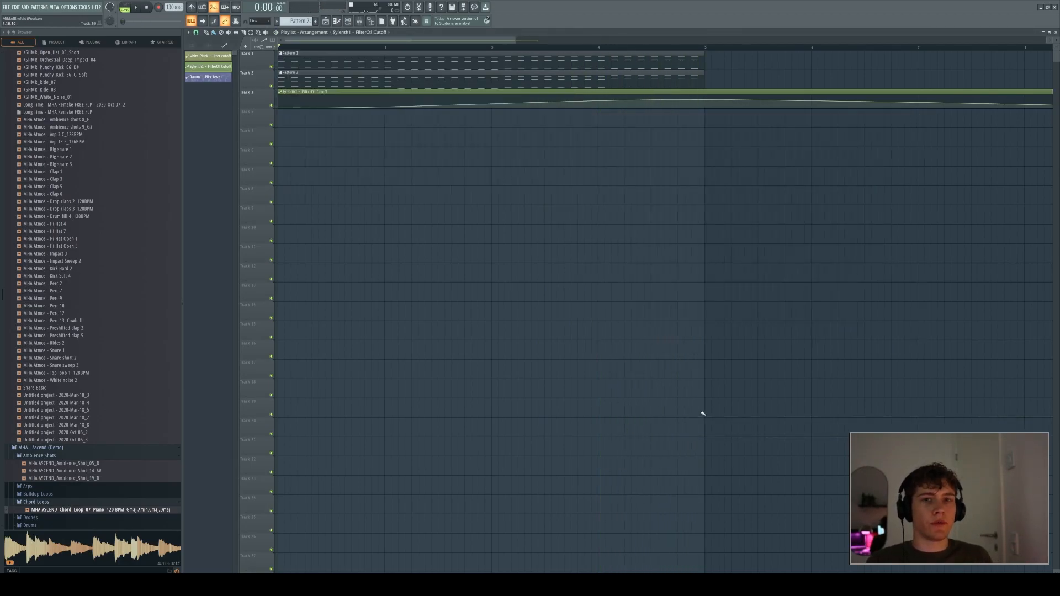
pyautogui.moveTo(694, 404)
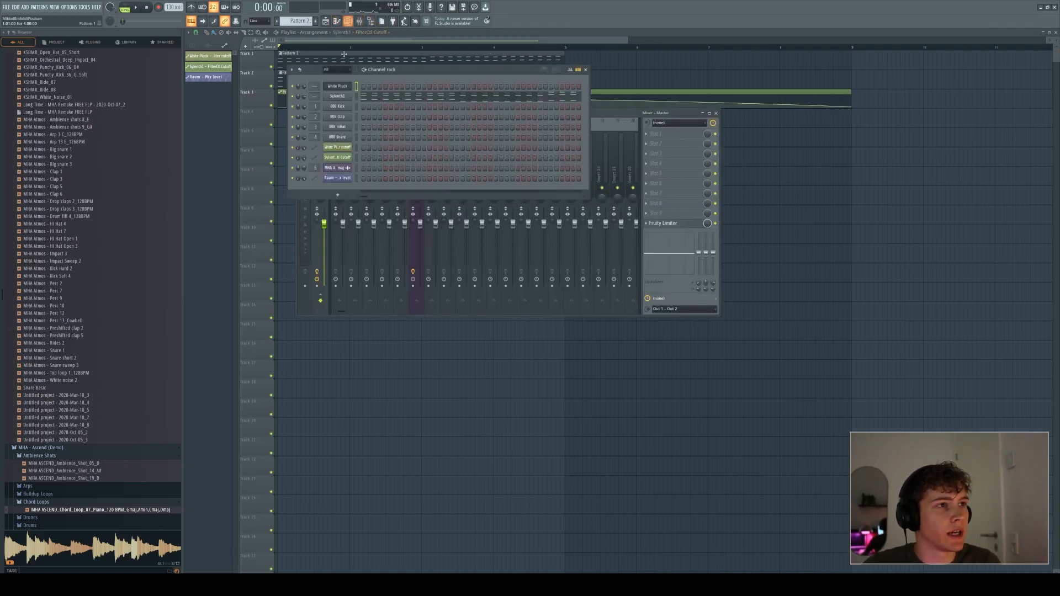
# - Bring up Sylenth1's Cutoff controller-link settings and list the internal controllers
pyautogui.click(338, 96)
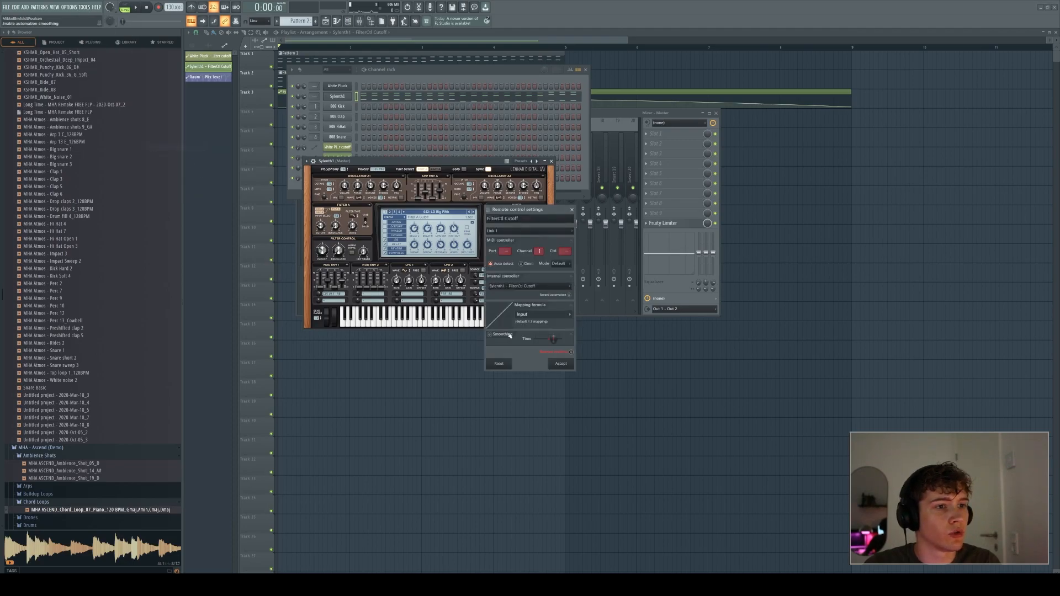
pyautogui.click(529, 286)
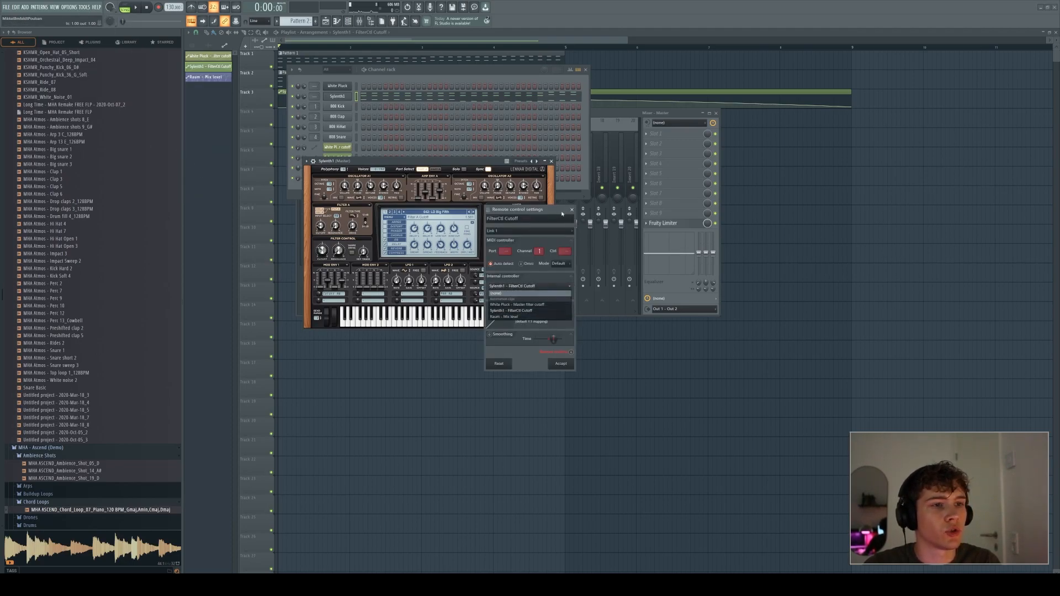